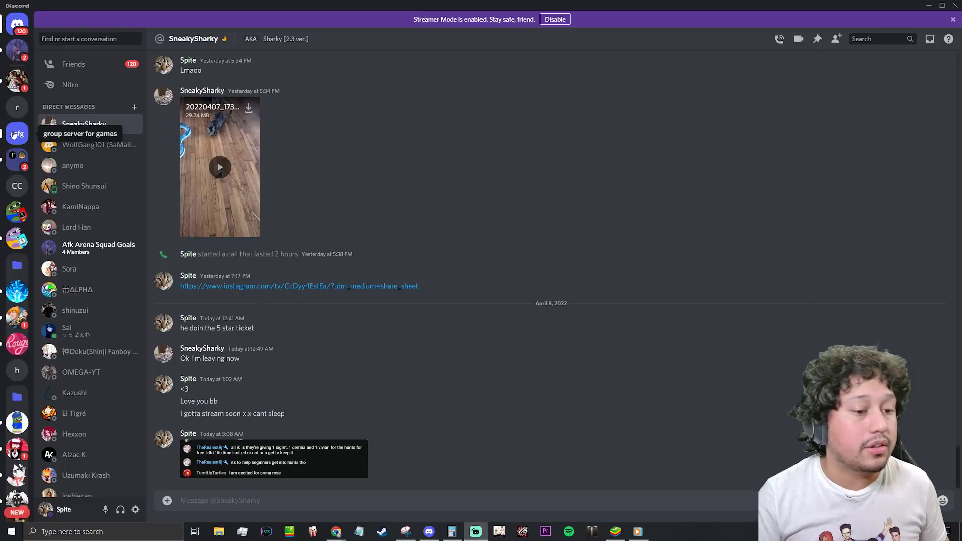
# Step: Play the shared cat video in the DM and expand it to full screen
pyautogui.click(219, 167)
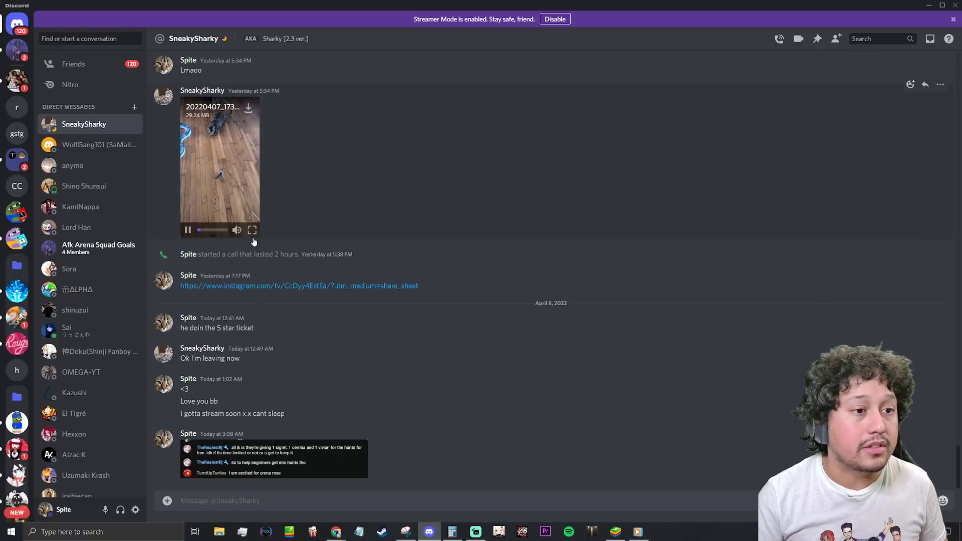
pyautogui.click(252, 230)
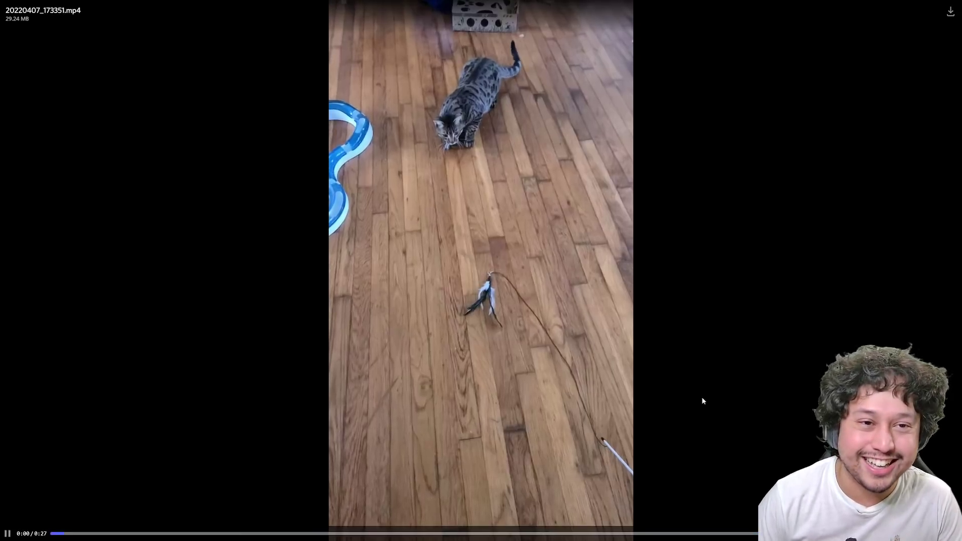
pyautogui.moveTo(567, 333)
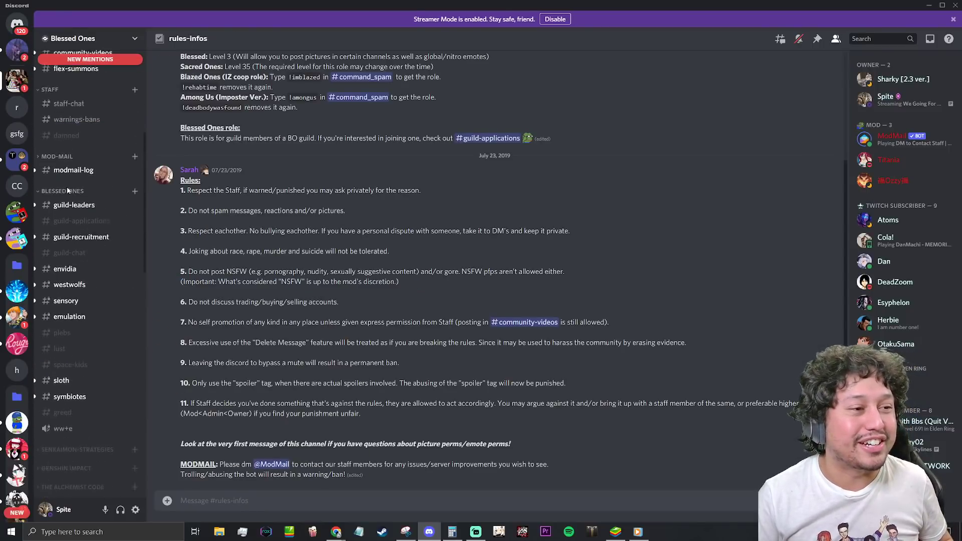
# Step: Switch to the Blessed Ones bbs-news channel and enlarge the new character banner image
pyautogui.click(65, 134)
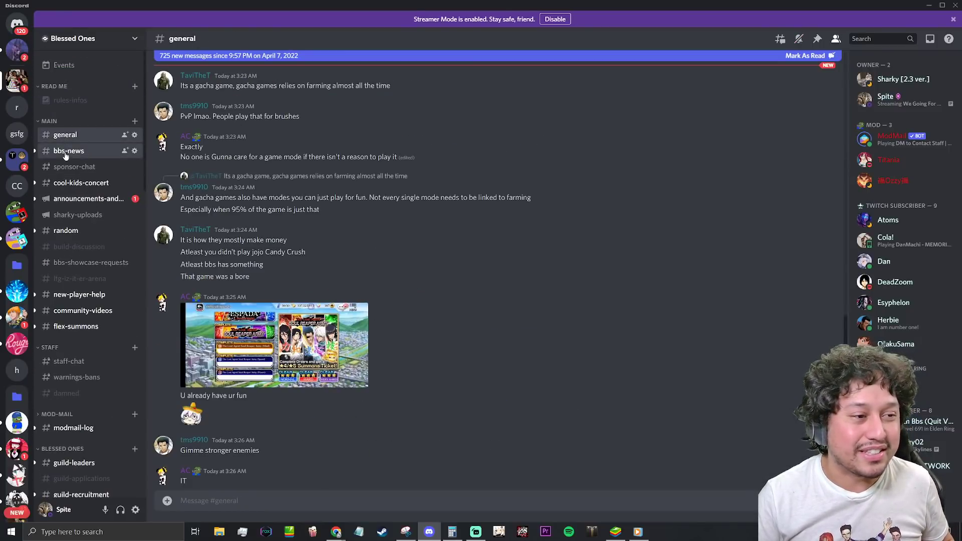
pyautogui.click(69, 151)
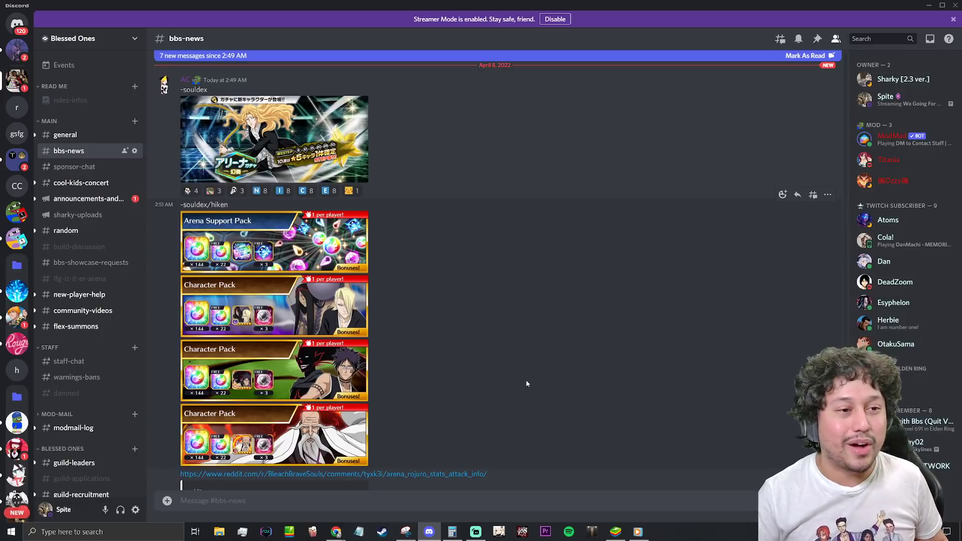
pyautogui.scroll(3)
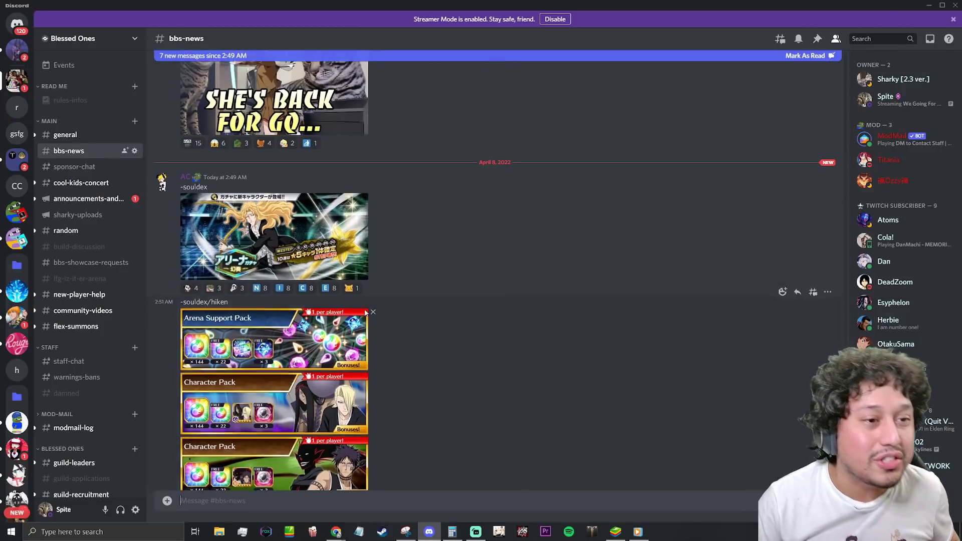
pyautogui.click(273, 237)
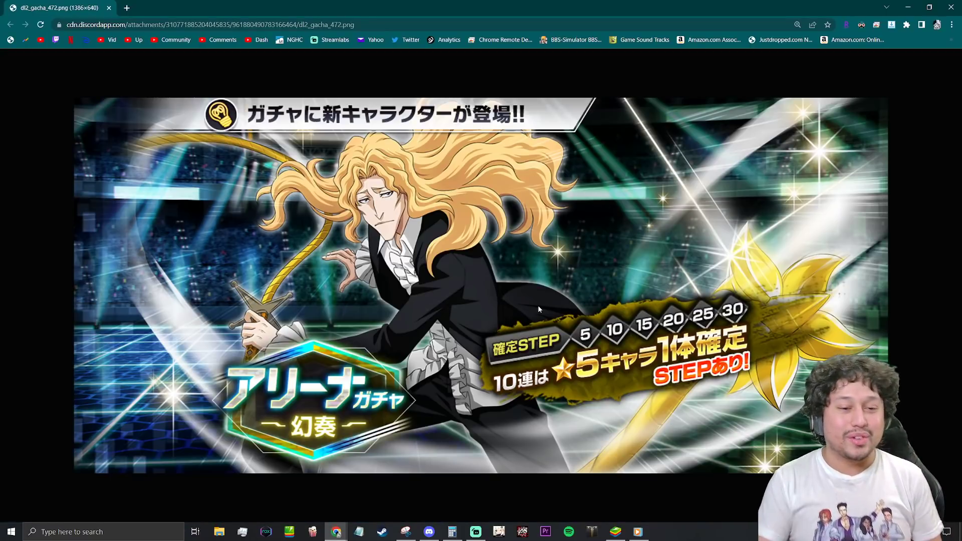
pyautogui.moveTo(287, 328)
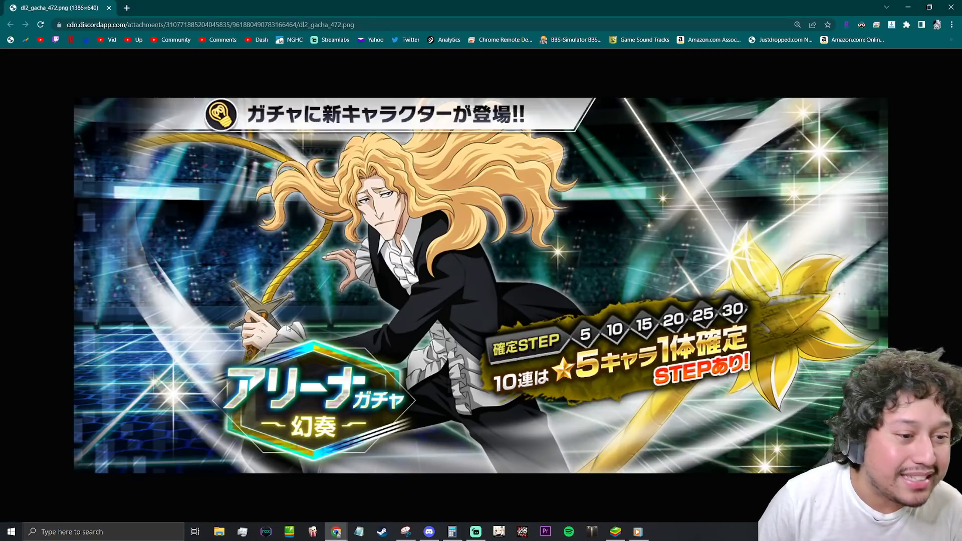
# Step: Return to the bbs-news messages and scroll down through the announcement
pyautogui.click(428, 531)
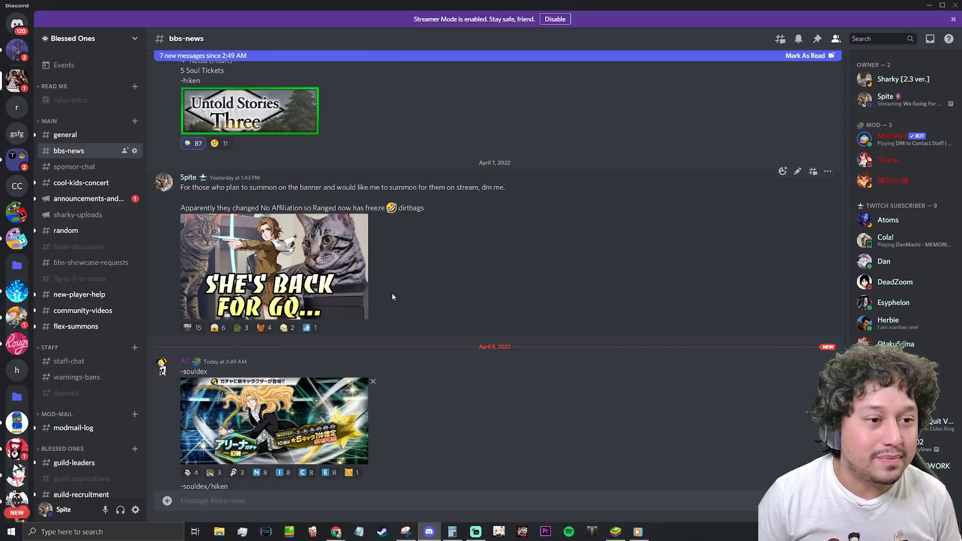
pyautogui.scroll(-3)
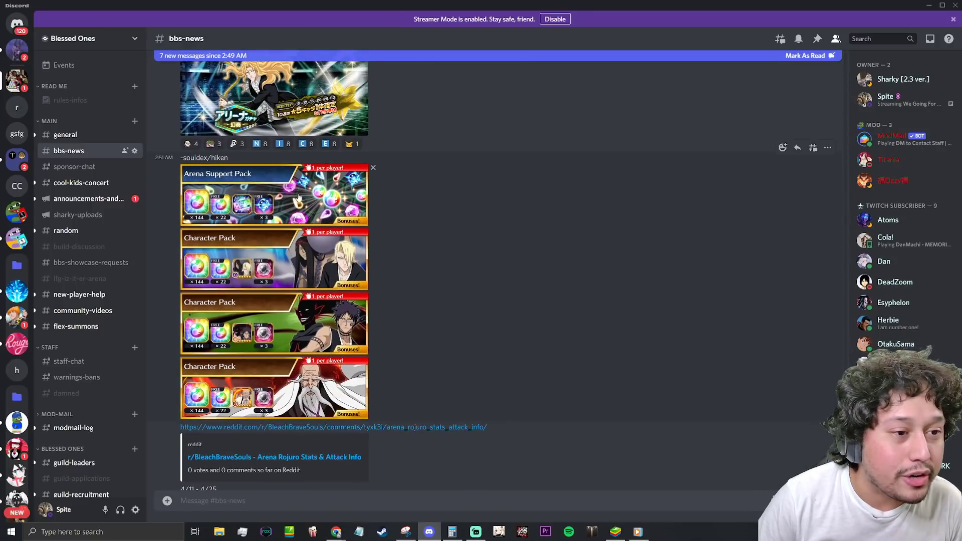
pyautogui.scroll(-3)
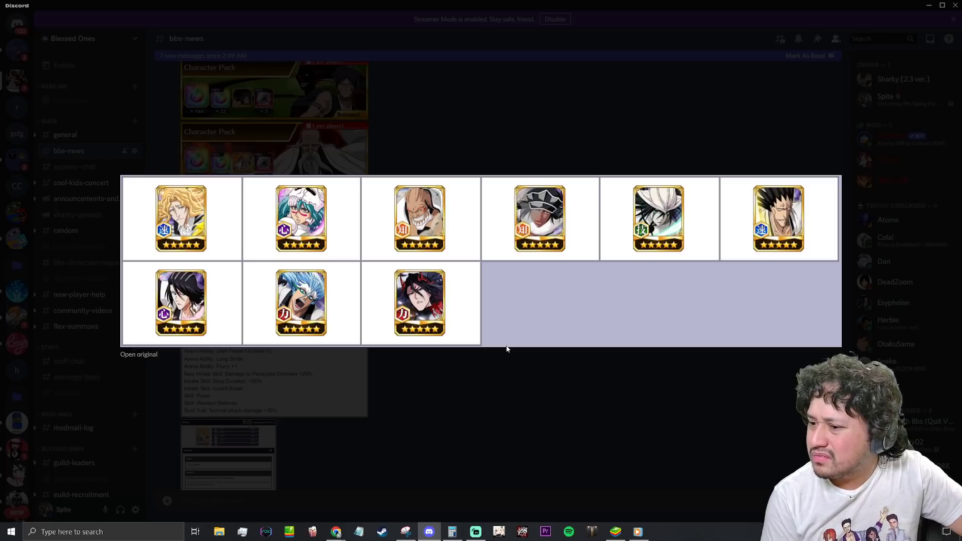
pyautogui.moveTo(343, 448)
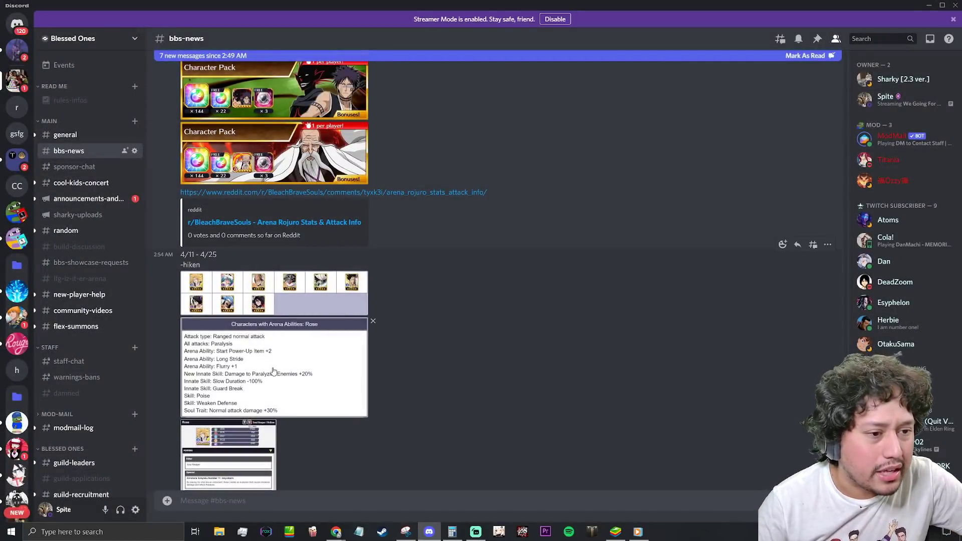
pyautogui.click(273, 368)
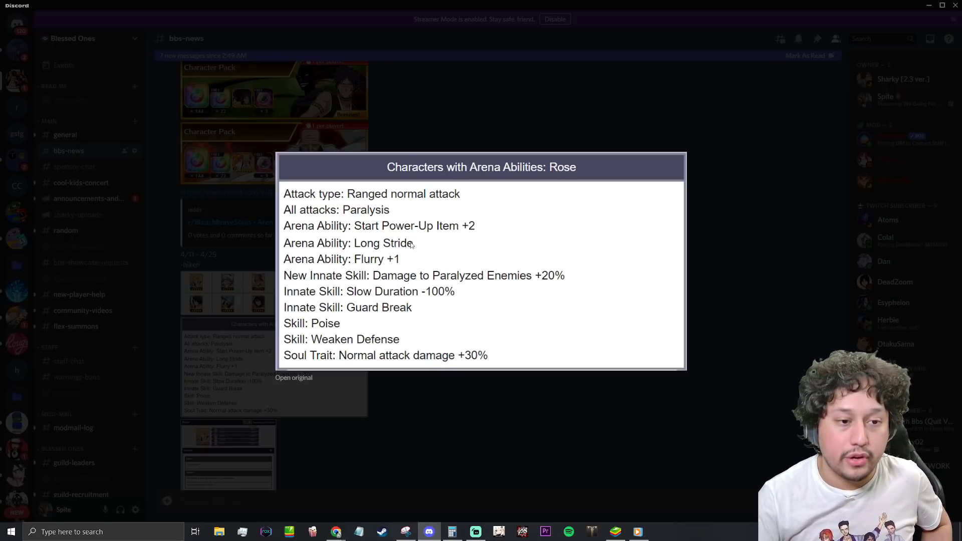
pyautogui.moveTo(379, 299)
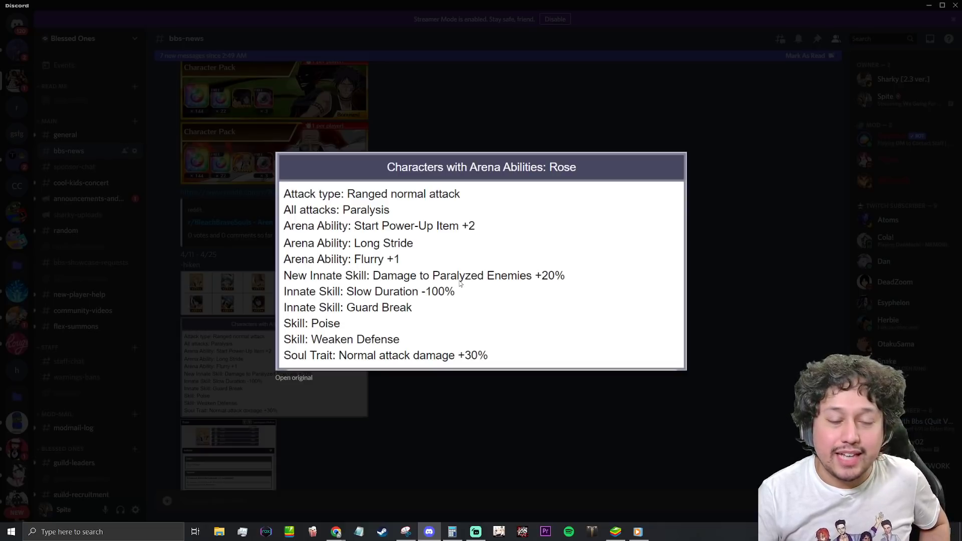
pyautogui.moveTo(353, 313)
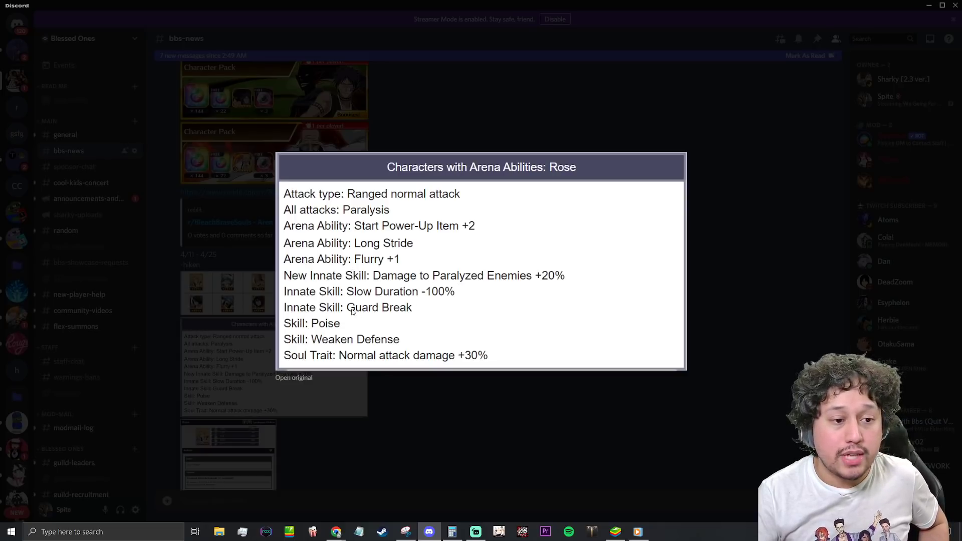
pyautogui.moveTo(361, 317)
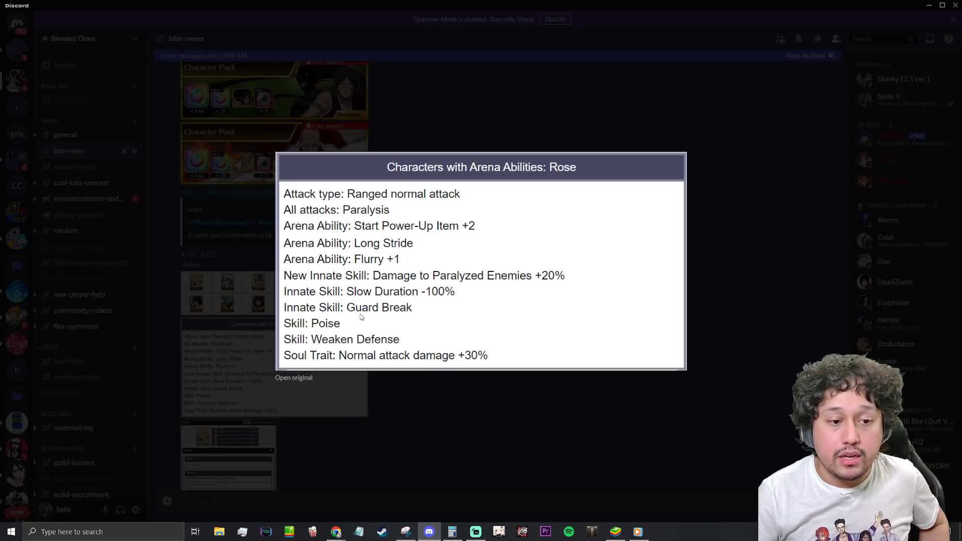
pyautogui.moveTo(336, 345)
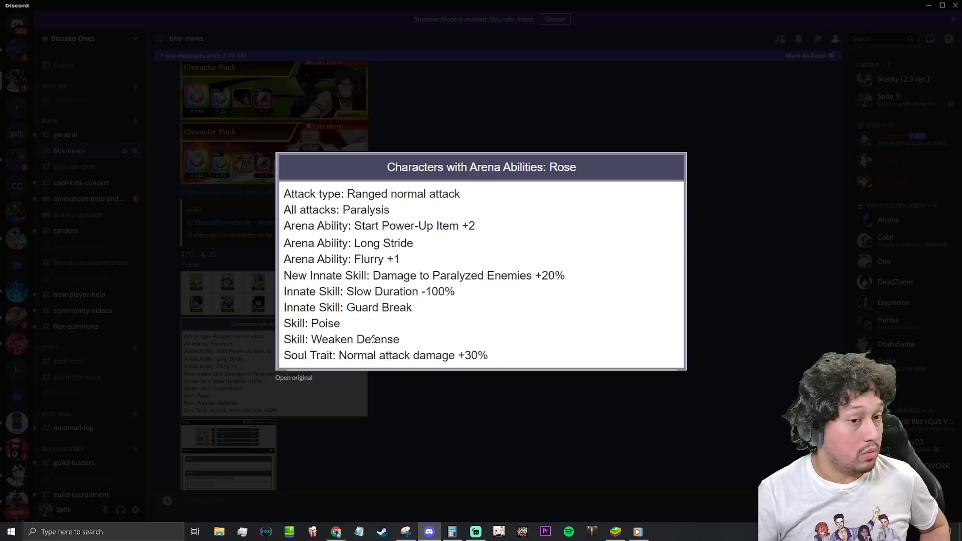
pyautogui.moveTo(323, 361)
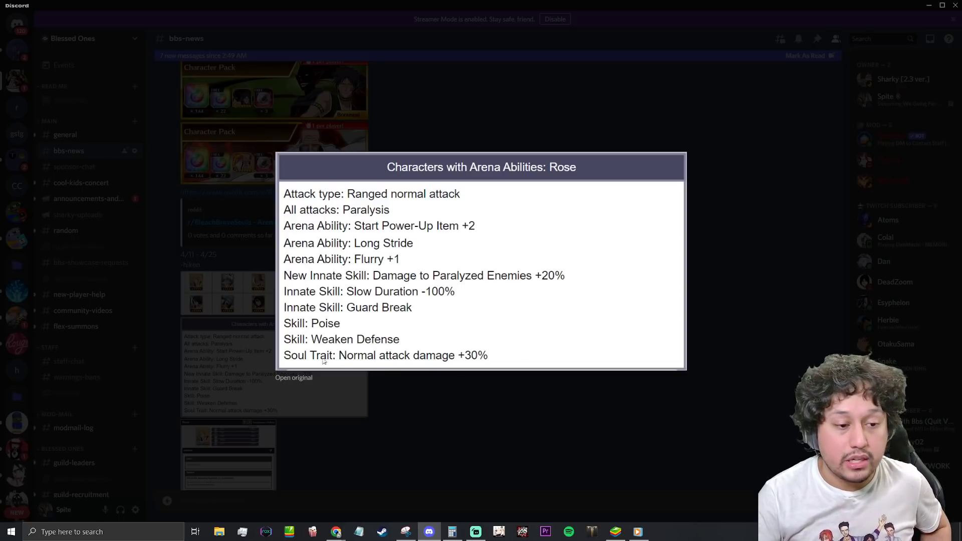
pyautogui.moveTo(407, 423)
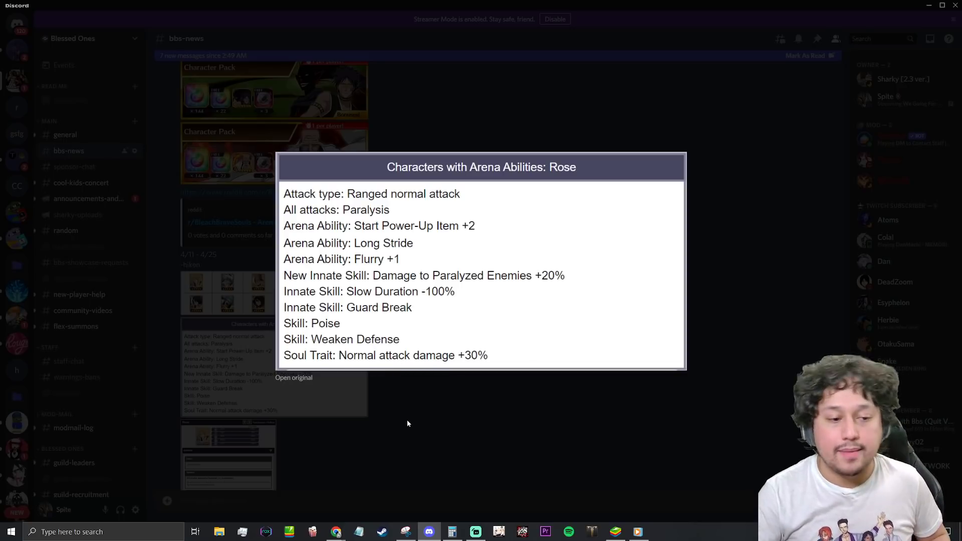
pyautogui.click(408, 423)
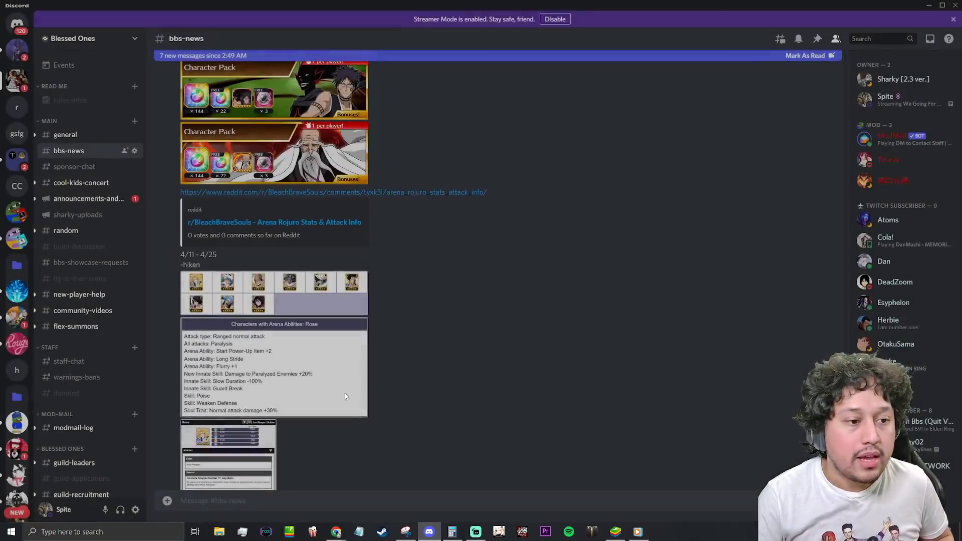
# Step: Dismiss the image preview and enlarge the Rose character stats sheet
pyautogui.click(273, 293)
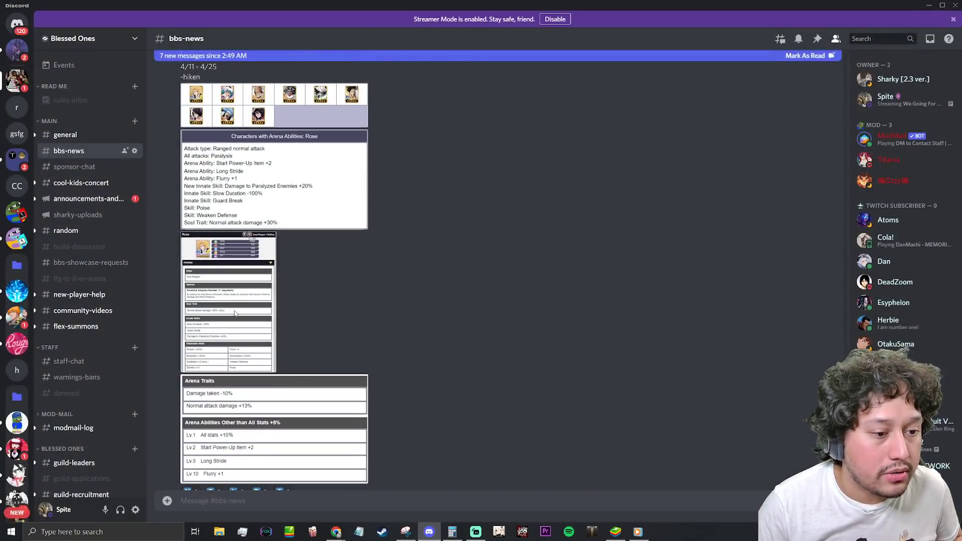
pyautogui.click(228, 301)
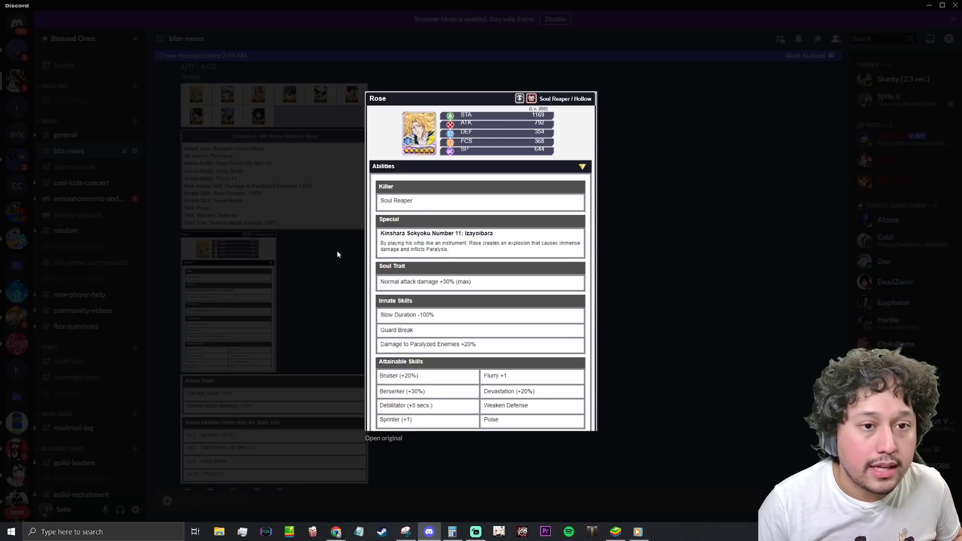
pyautogui.moveTo(491, 188)
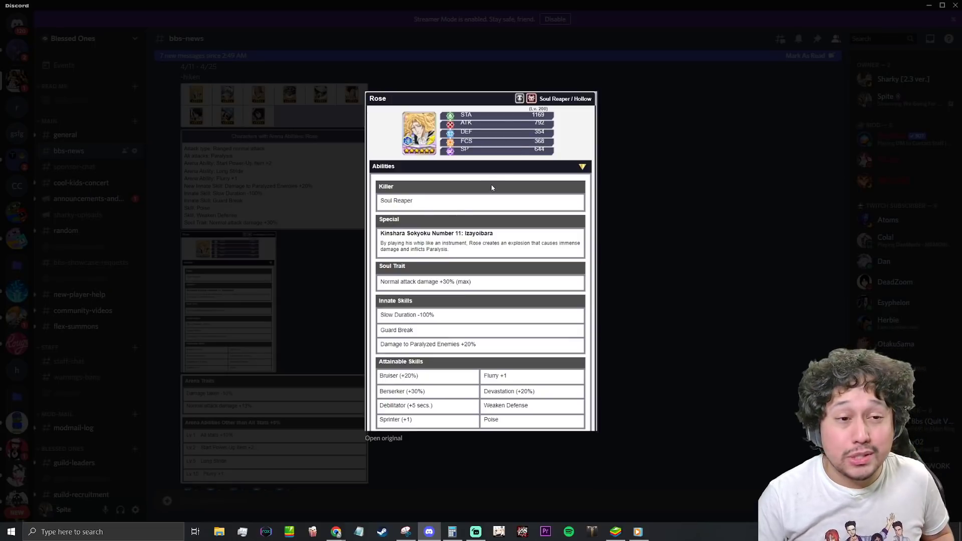
pyautogui.moveTo(535, 147)
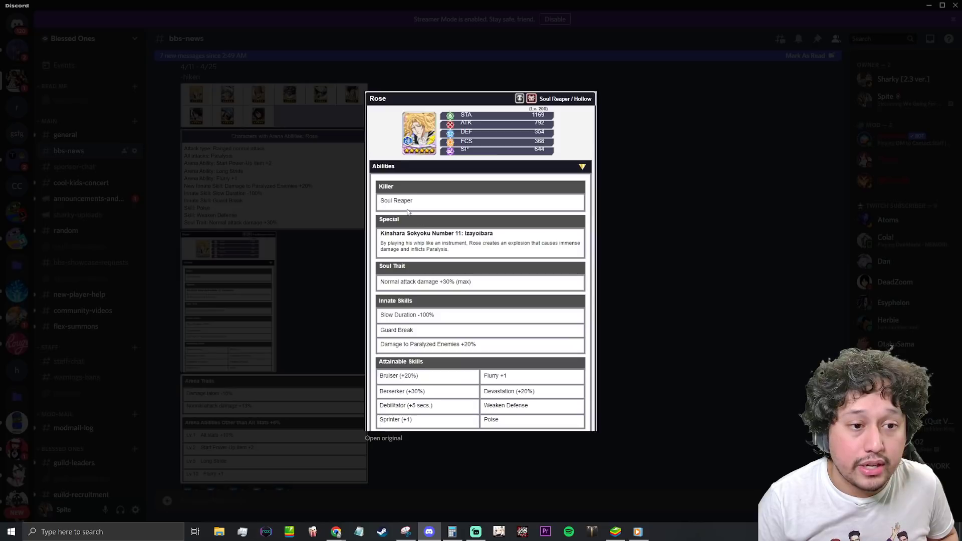
pyautogui.moveTo(454, 293)
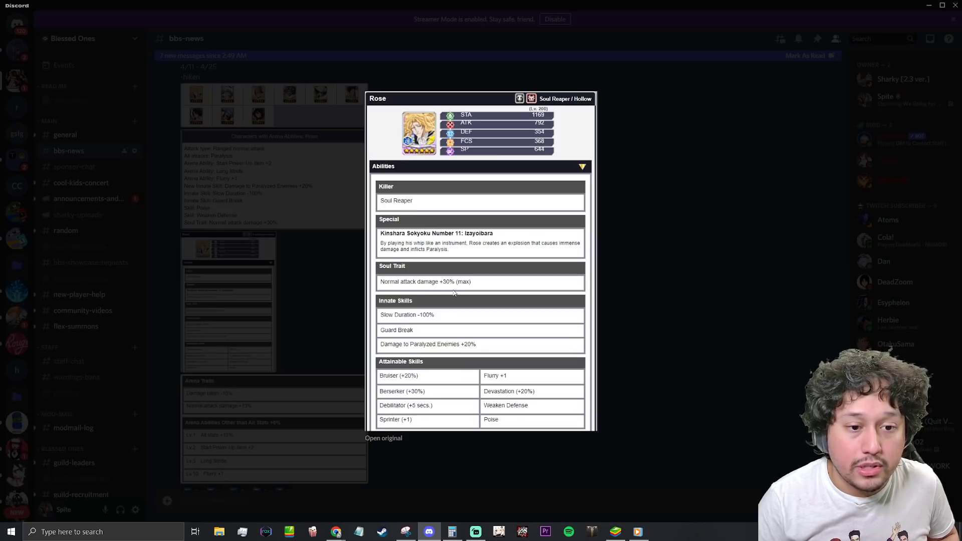
pyautogui.moveTo(401, 381)
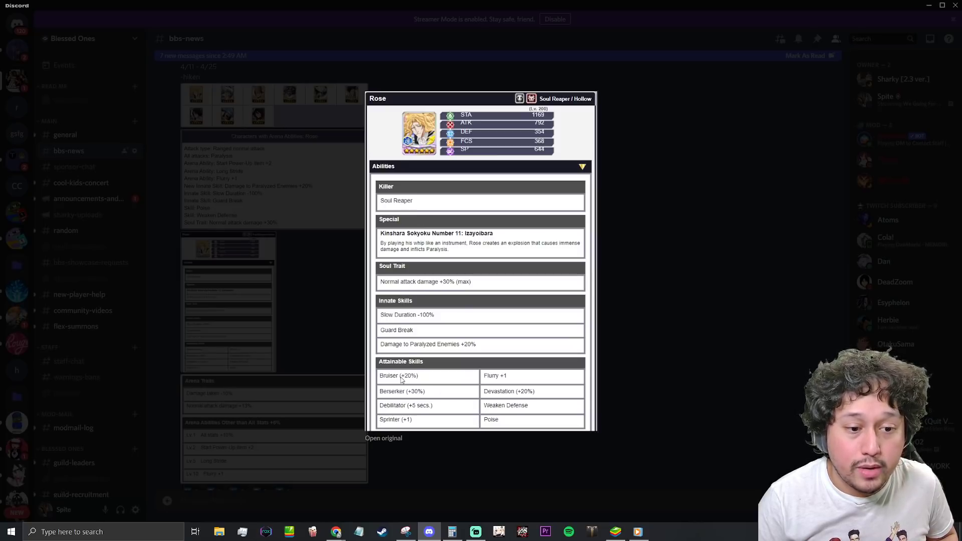
pyautogui.moveTo(434, 388)
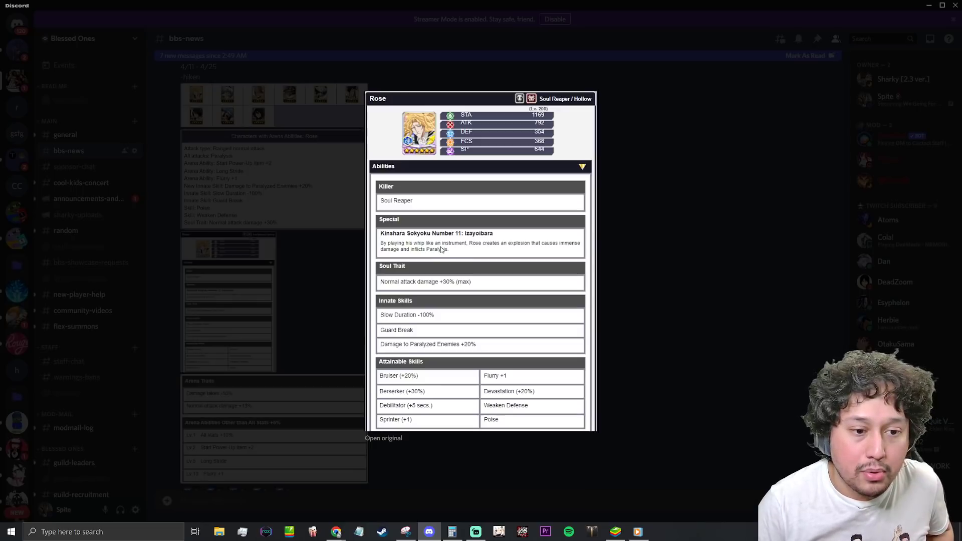
pyautogui.moveTo(465, 401)
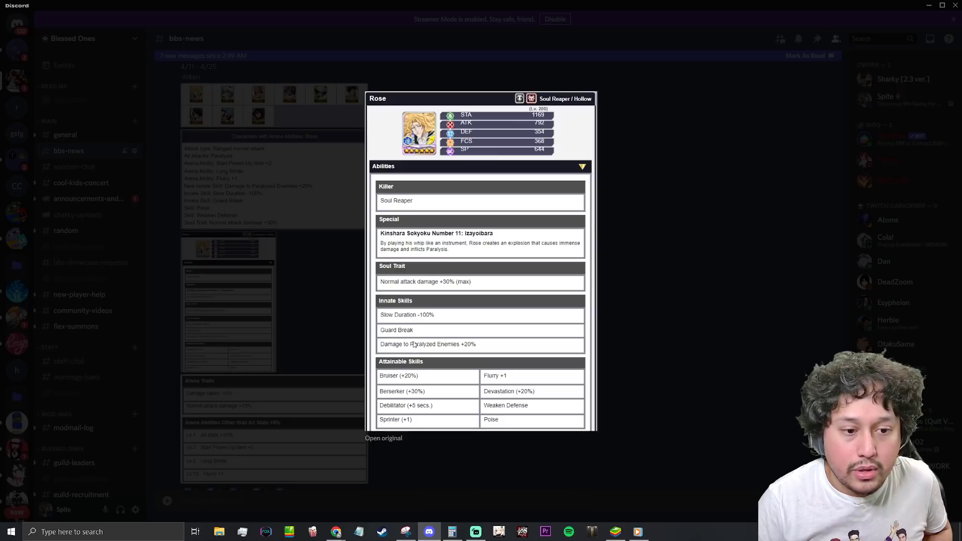
pyautogui.moveTo(454, 493)
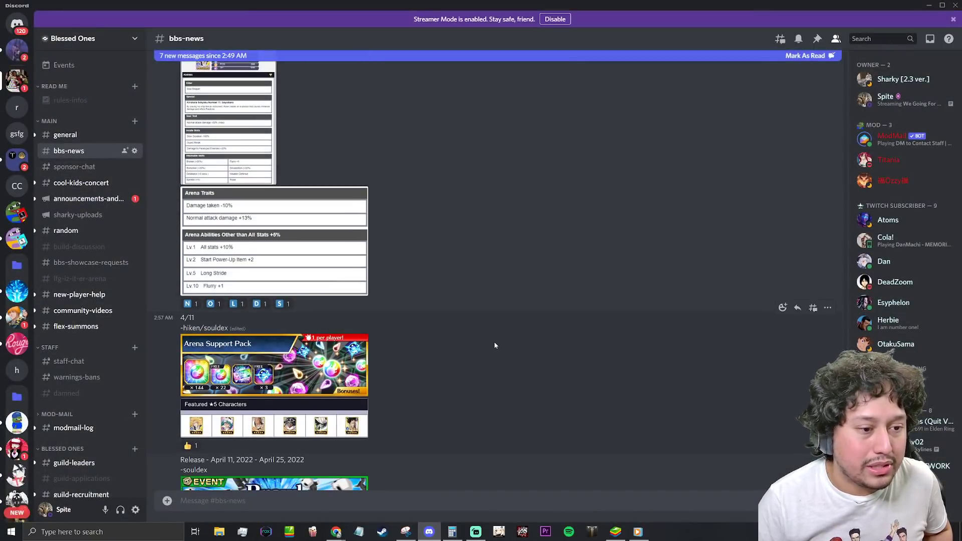
# Step: Scroll to the embedded YouTube Rose trailer and start it playing inline
pyautogui.scroll(-3)
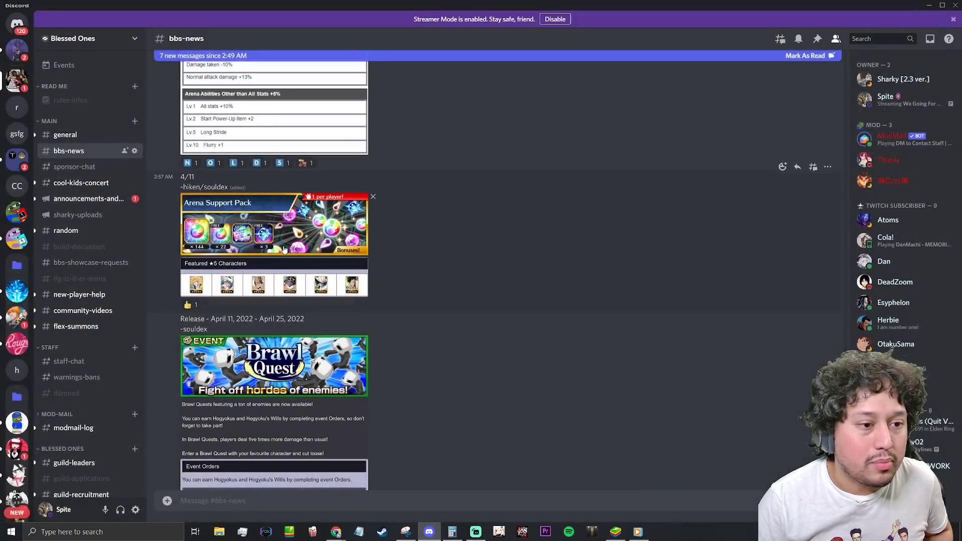
pyautogui.click(274, 283)
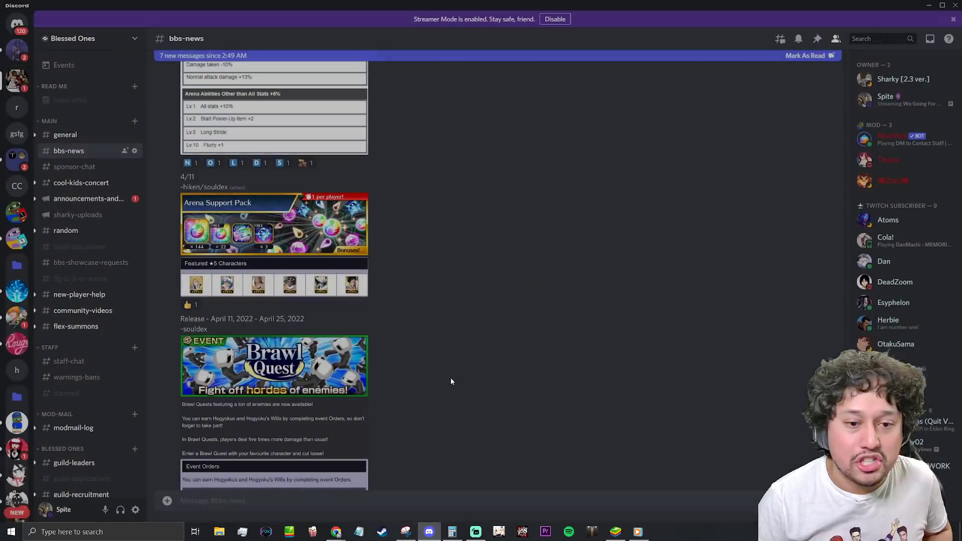
pyautogui.scroll(-3)
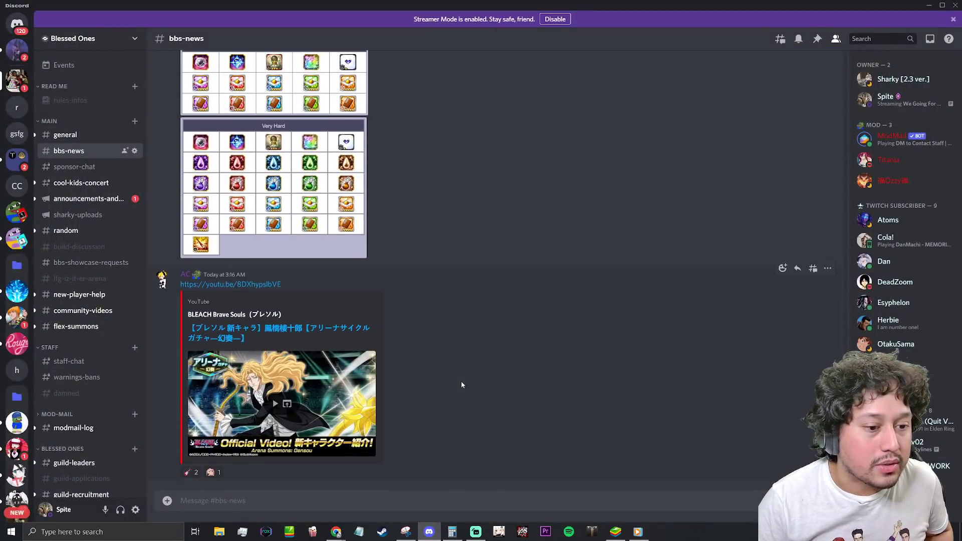
pyautogui.click(281, 403)
pyautogui.write('f')
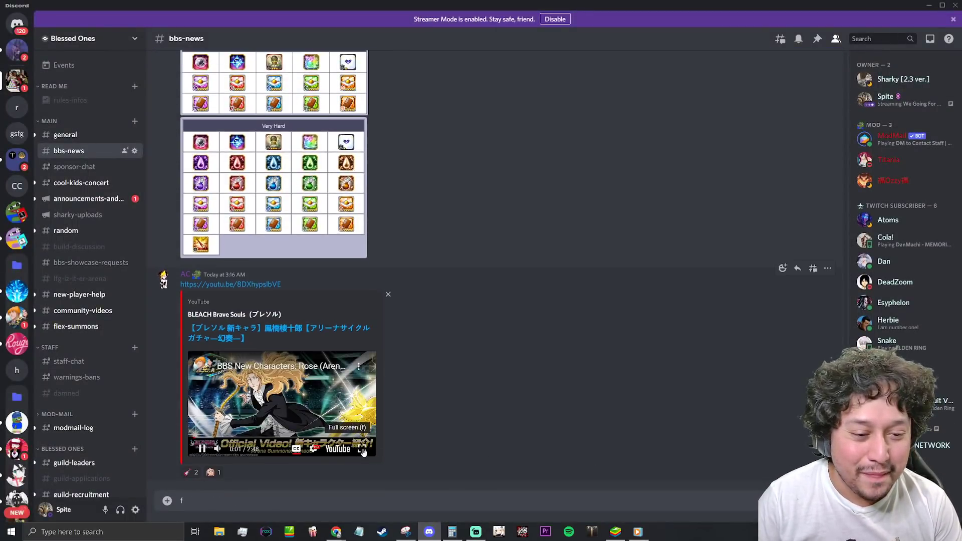
# Step: Expand the Rose trailer to full screen and watch through its arena stats and abilities rundown
pyautogui.click(363, 451)
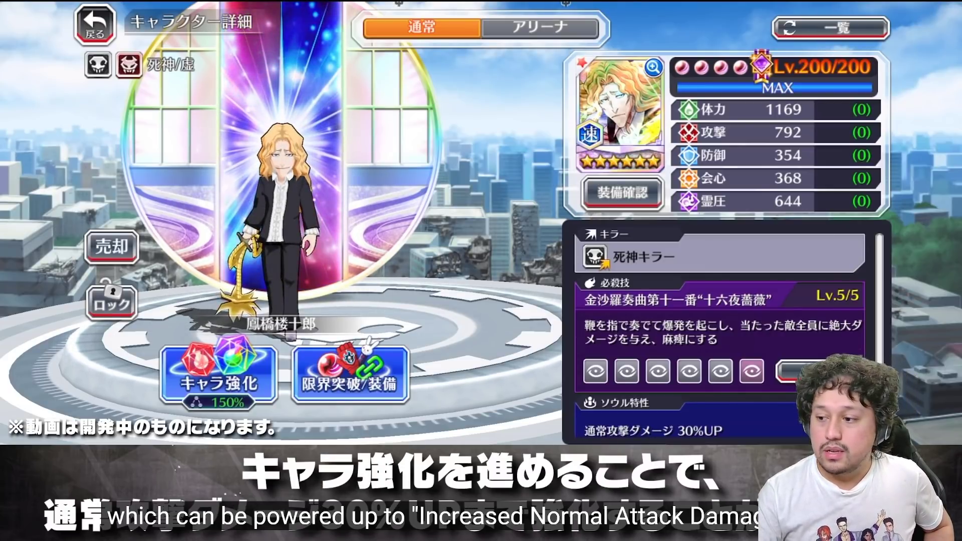
pyautogui.click(830, 28)
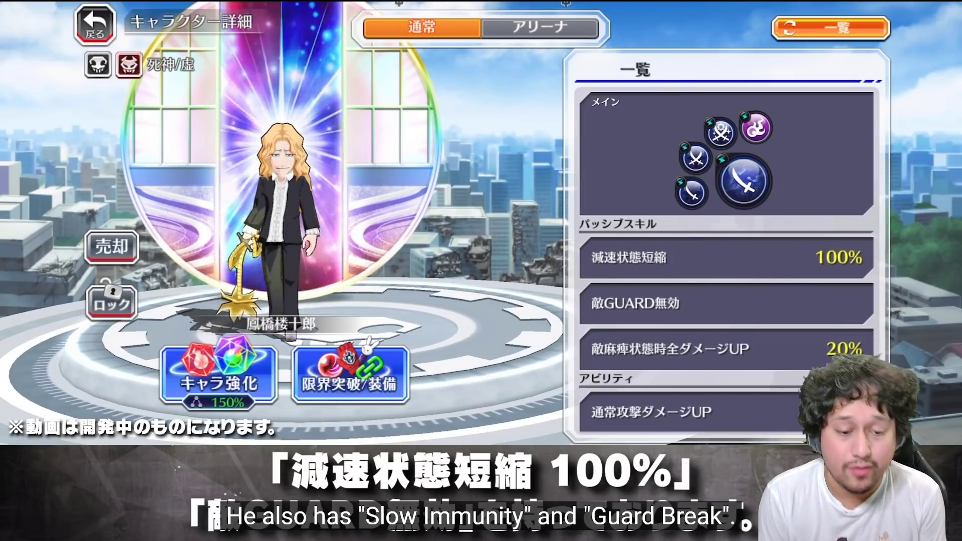
pyautogui.scroll(-3)
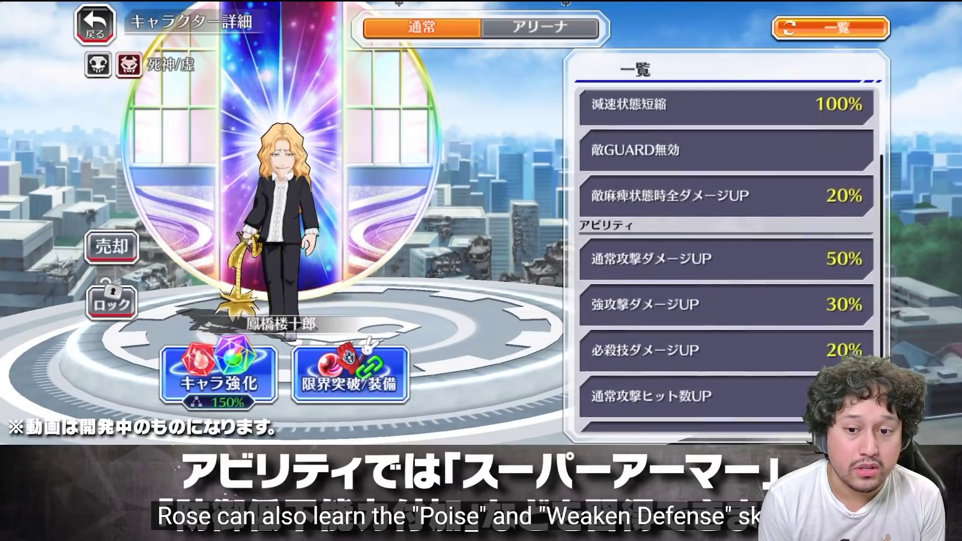
pyautogui.scroll(-3)
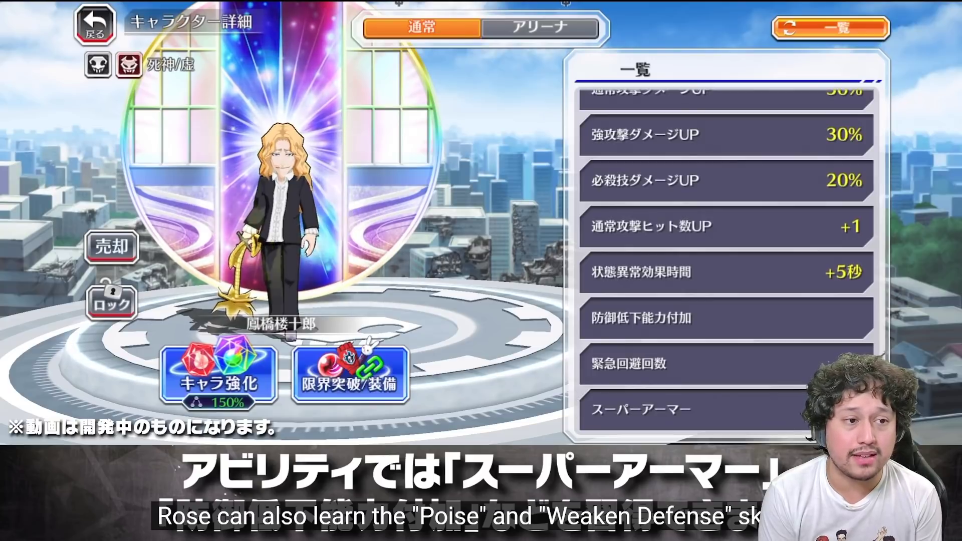
pyautogui.click(542, 28)
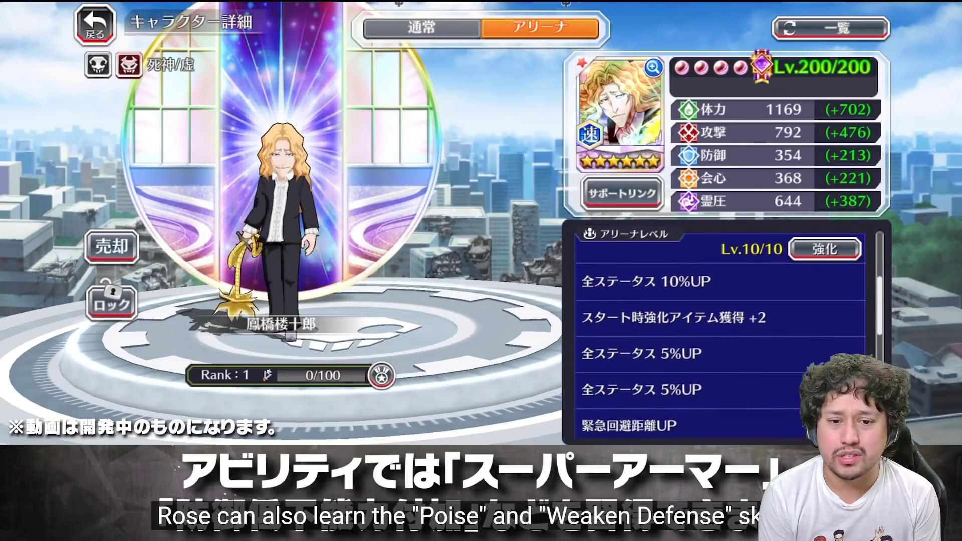
pyautogui.scroll(-3)
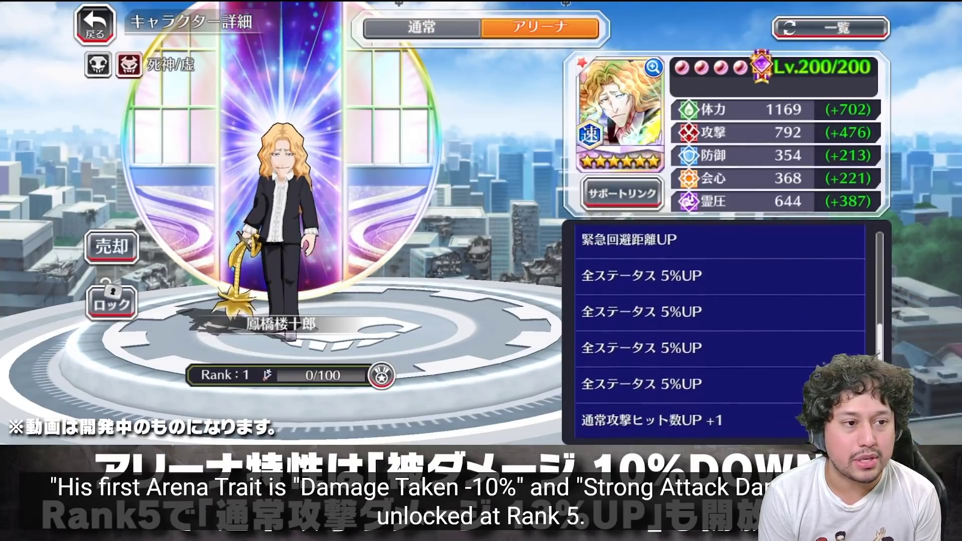
pyautogui.scroll(-3)
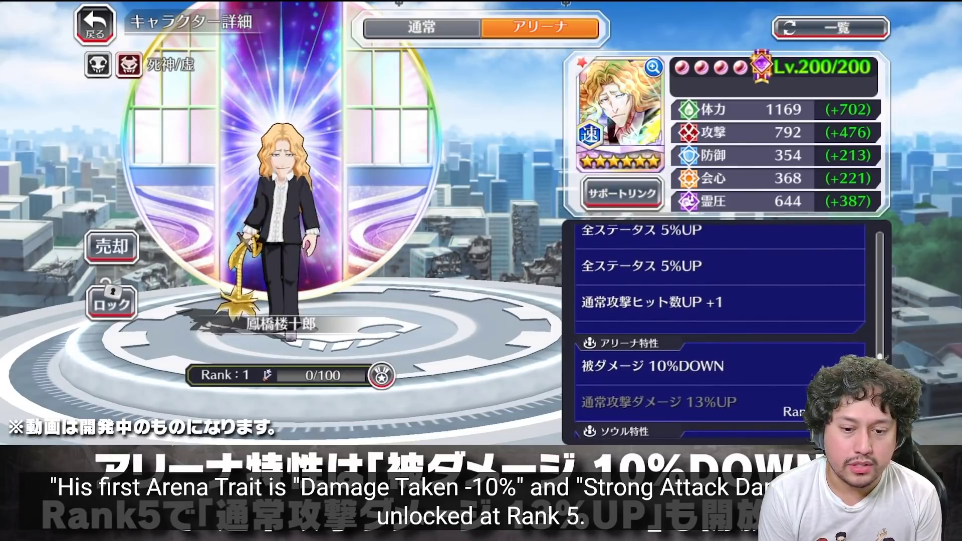
pyautogui.click(829, 28)
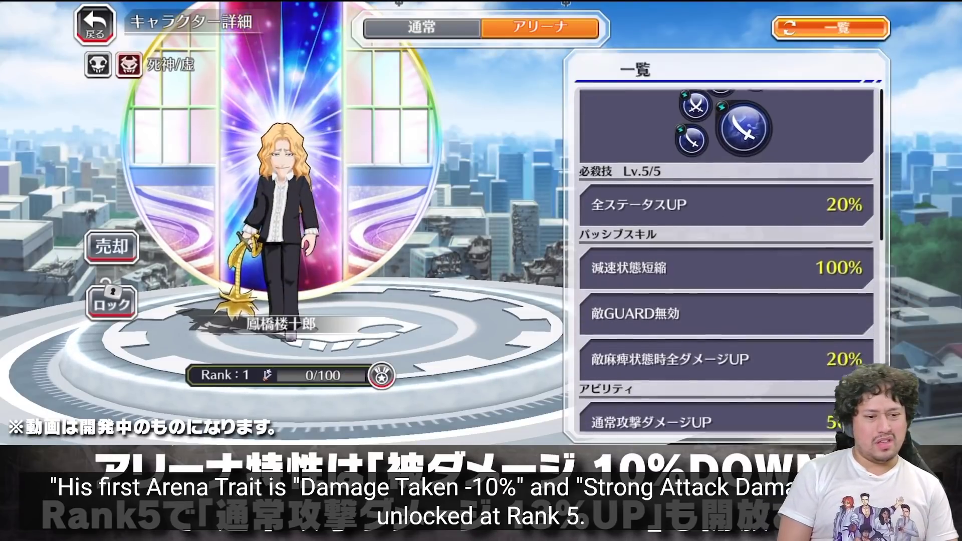
pyautogui.scroll(-3)
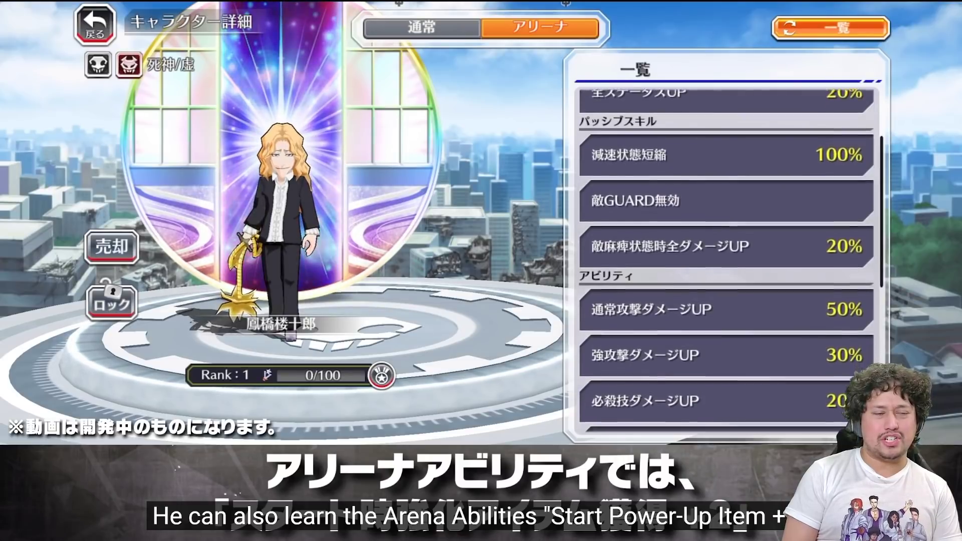
pyautogui.scroll(-3)
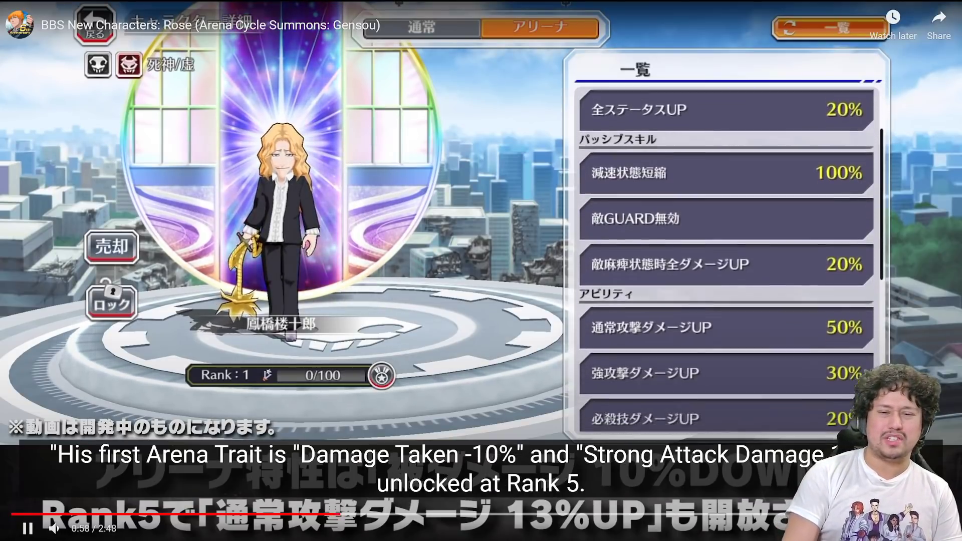
pyautogui.scroll(-3)
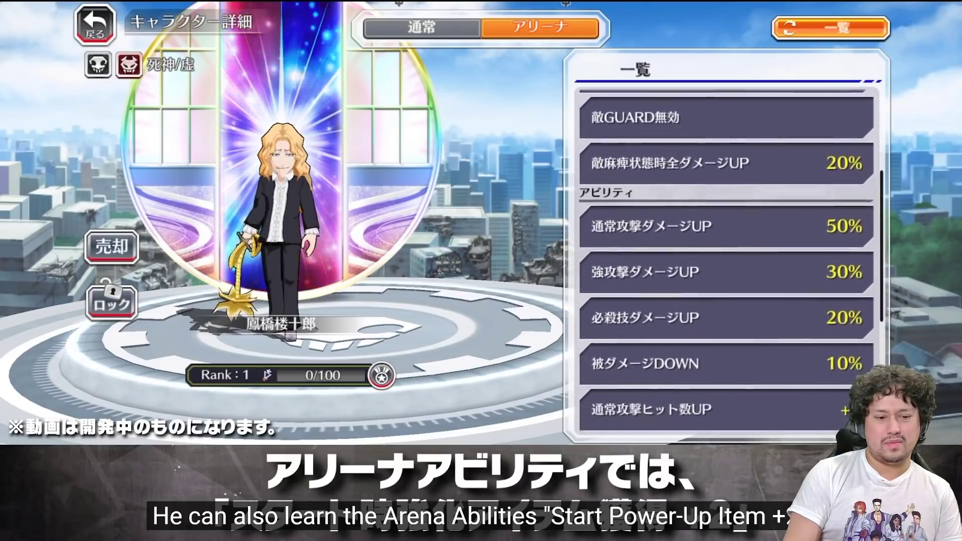
pyautogui.scroll(-3)
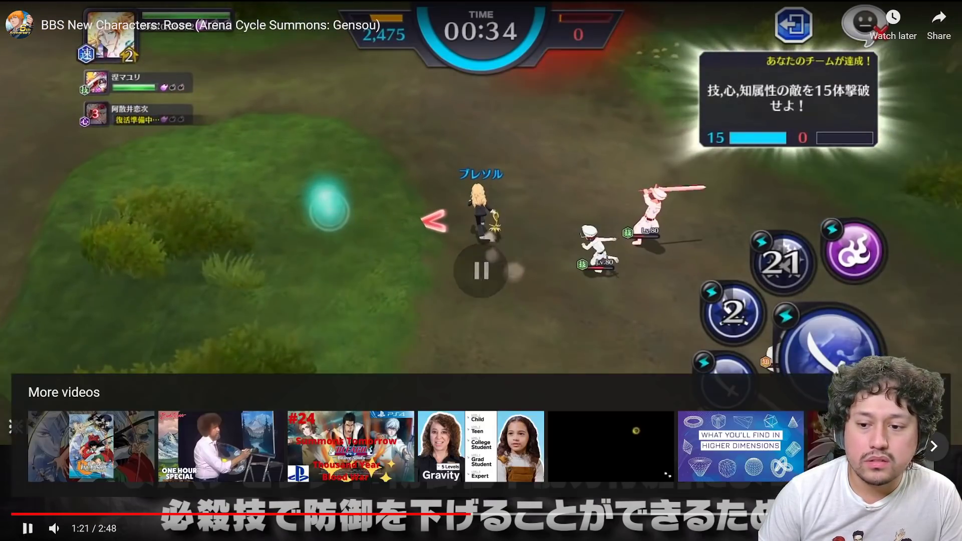
# Step: Resume the trailer into Rose's combat footage, then pause it during her second strong attack
pyautogui.click(482, 273)
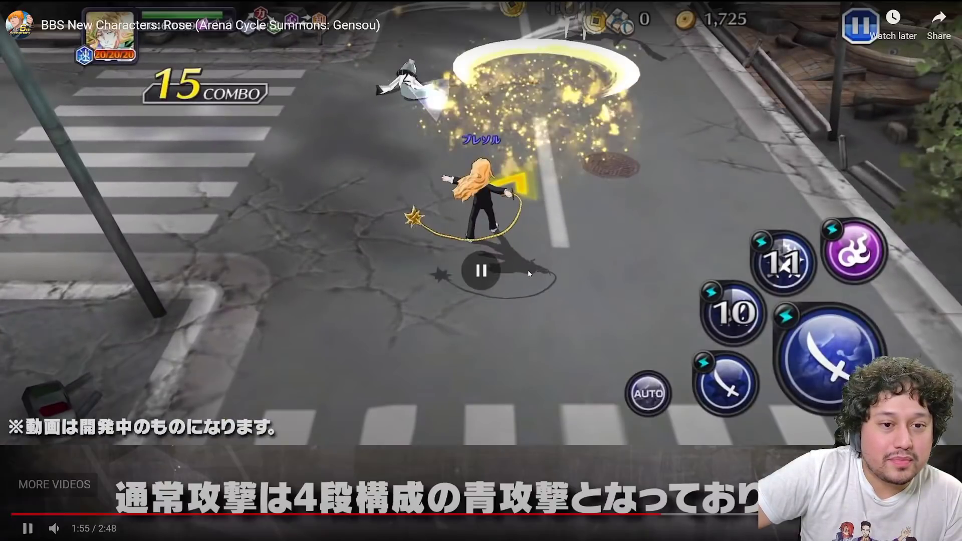
pyautogui.click(481, 273)
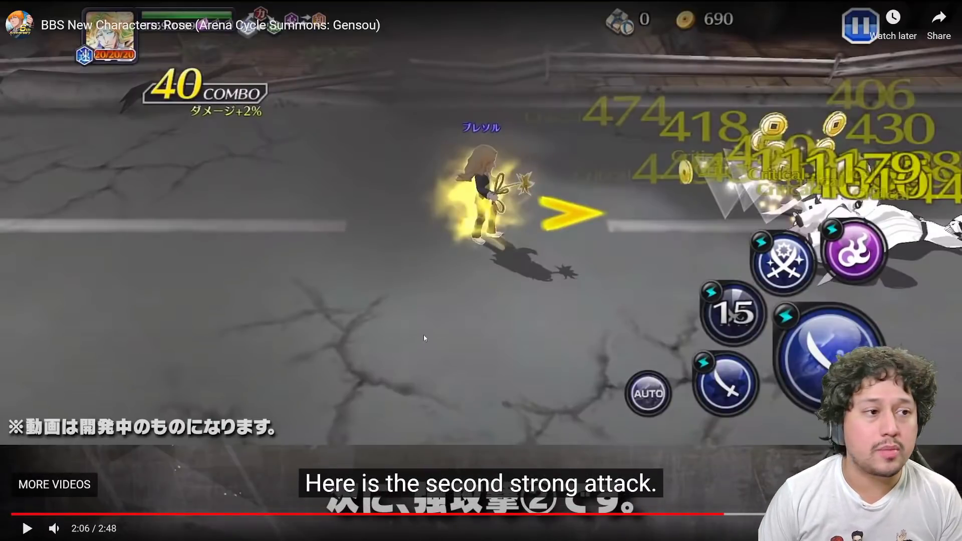
pyautogui.moveTo(491, 251)
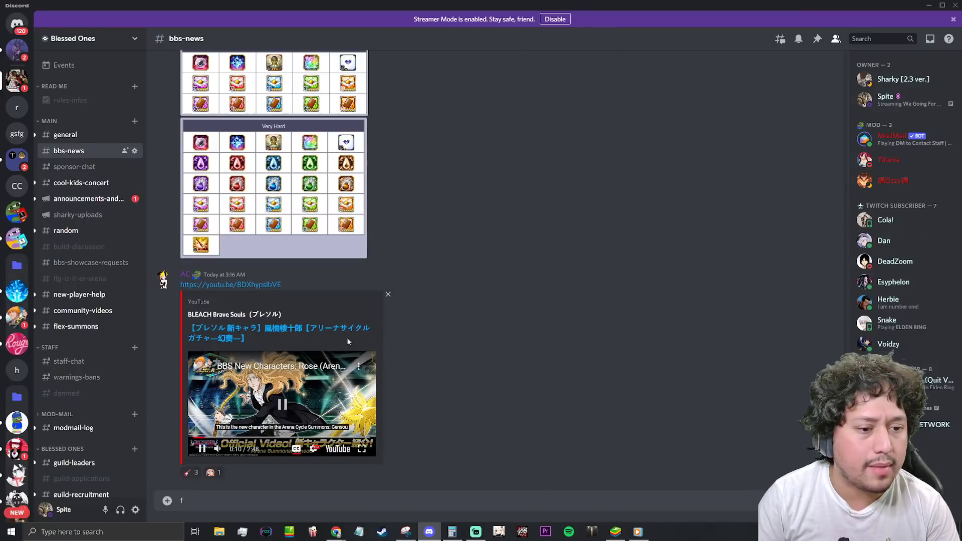
# Step: Follow the Arena Rojuro Stats & Attack Info Reddit link and confirm the Hold Up prompt
pyautogui.scroll(3)
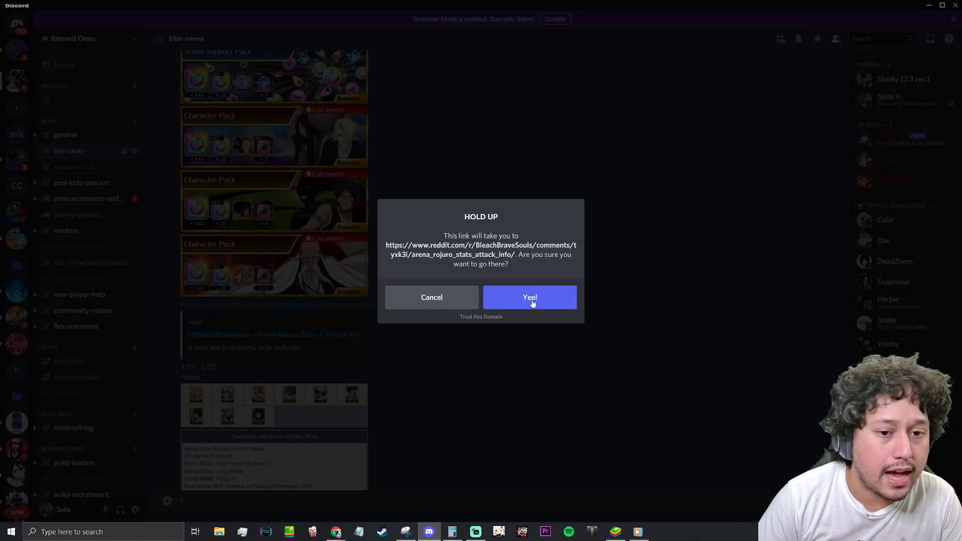
pyautogui.click(529, 297)
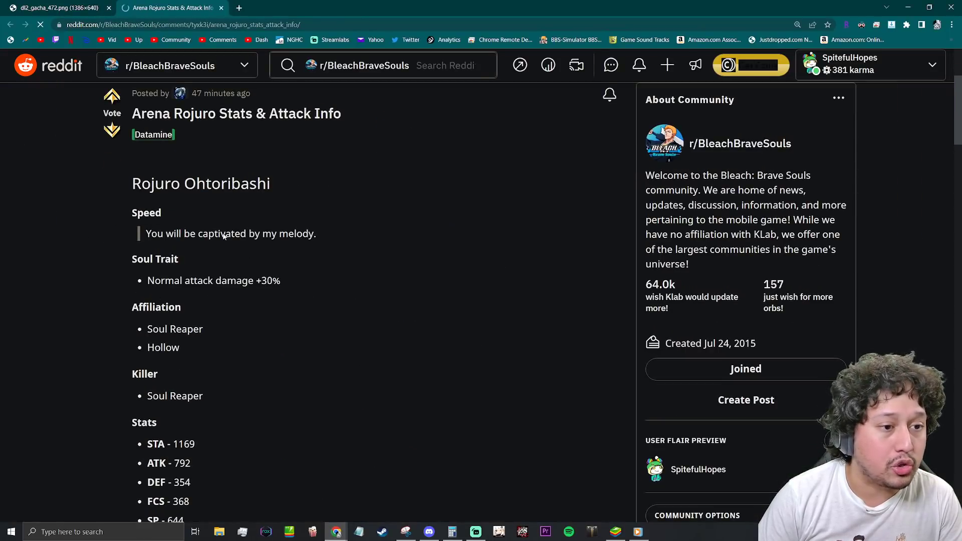
pyautogui.scroll(-3)
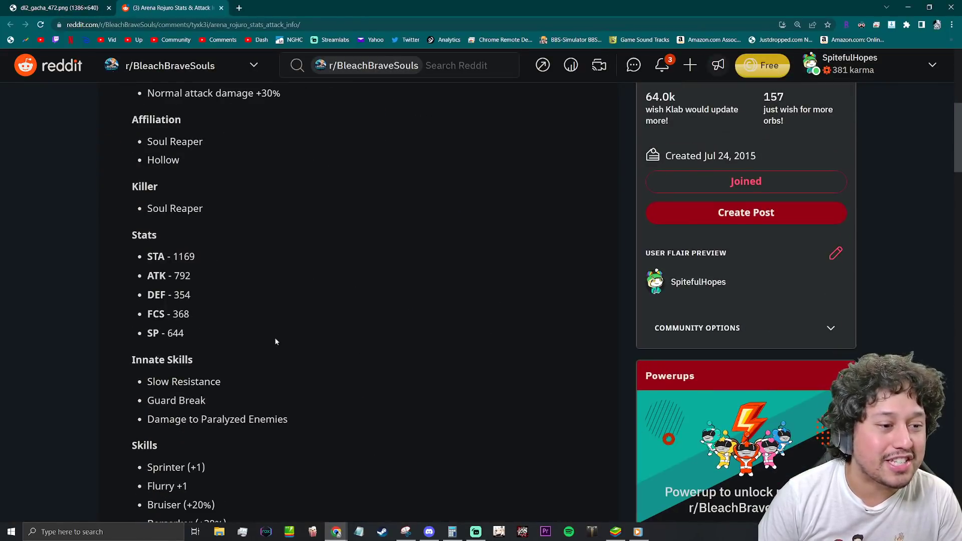
pyautogui.scroll(-3)
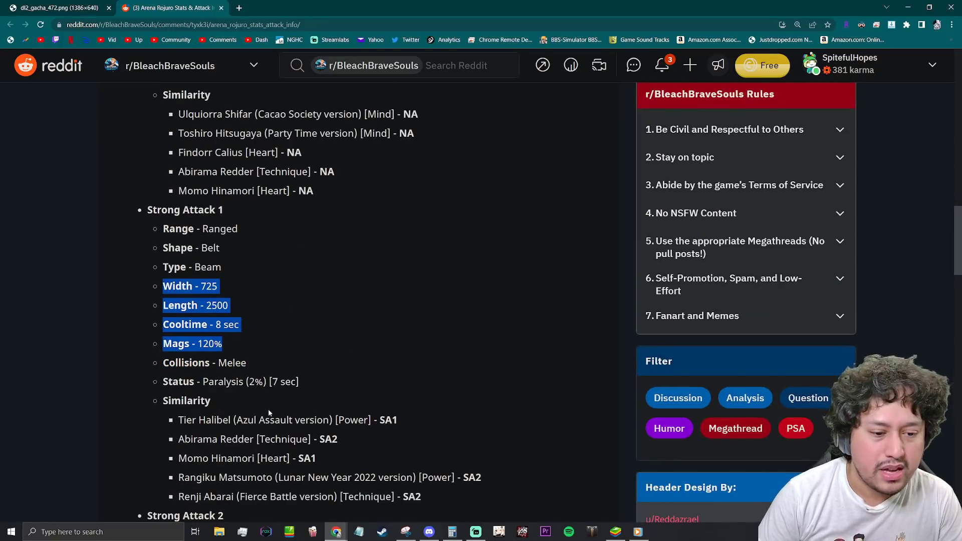
pyautogui.scroll(-3)
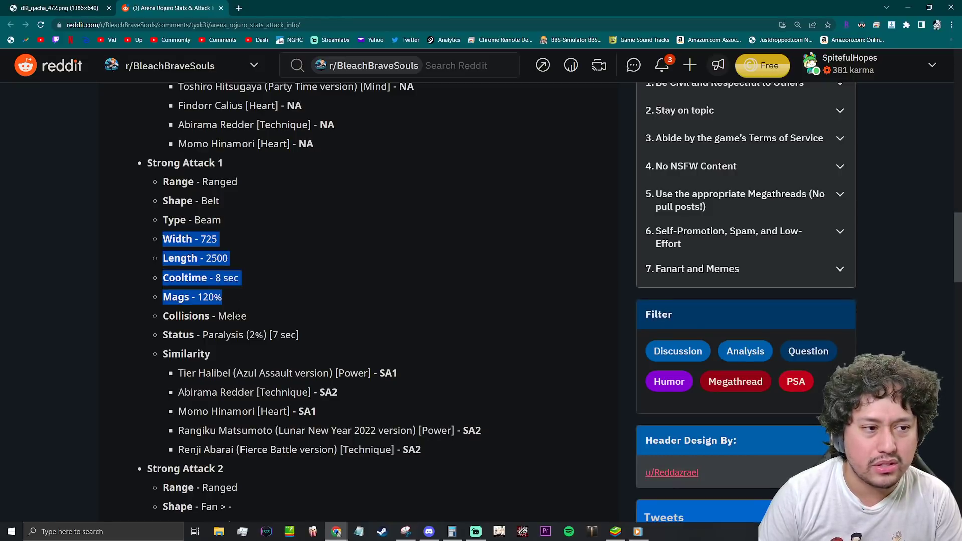
pyautogui.scroll(-3)
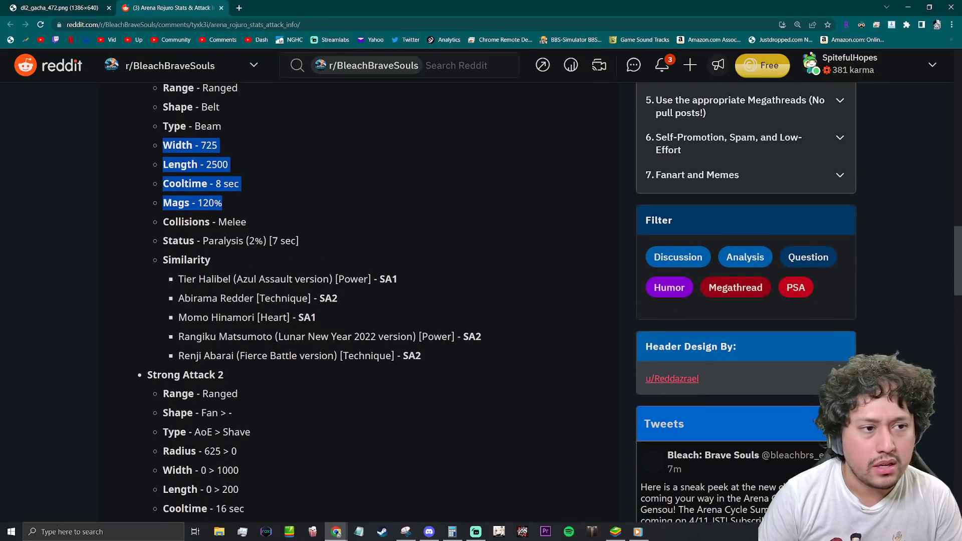
pyautogui.moveTo(314, 373)
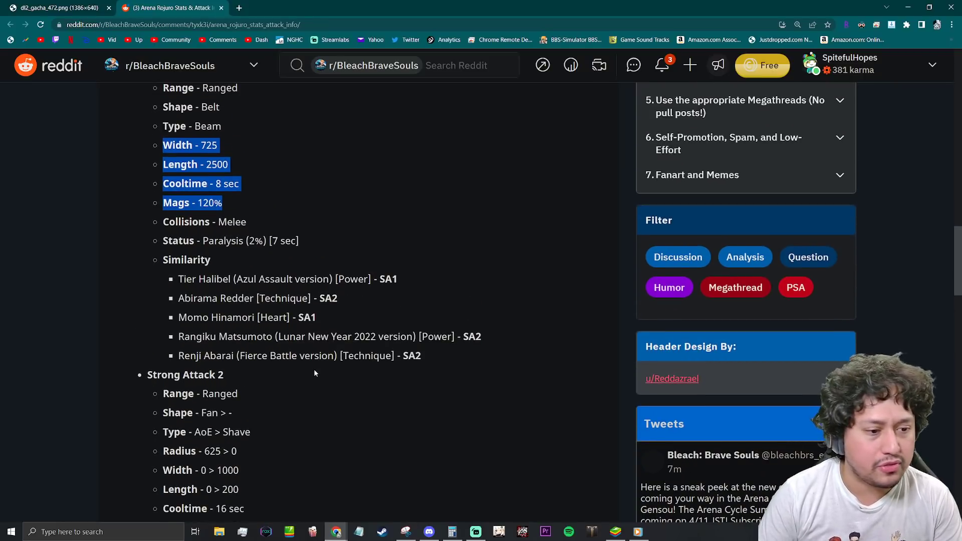
pyautogui.scroll(-3)
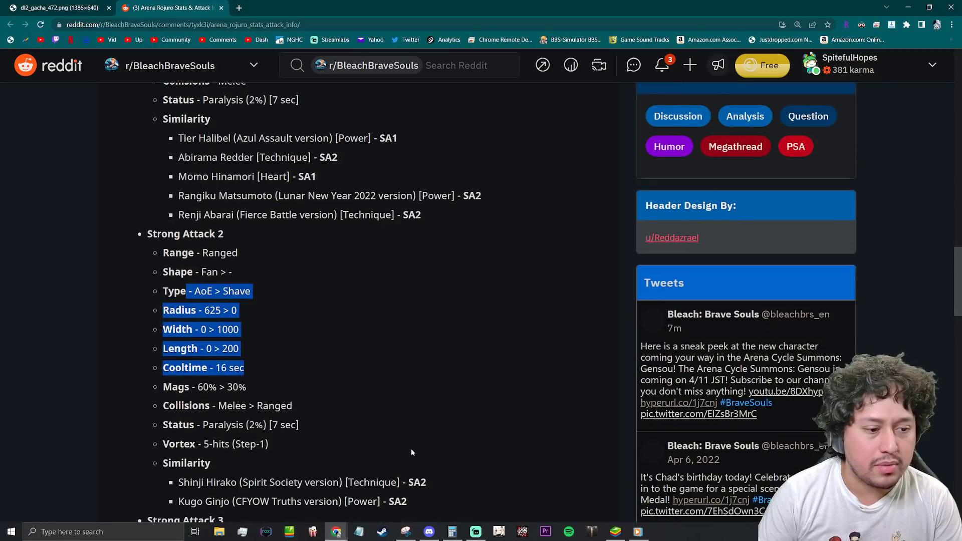
pyautogui.moveTo(286, 441)
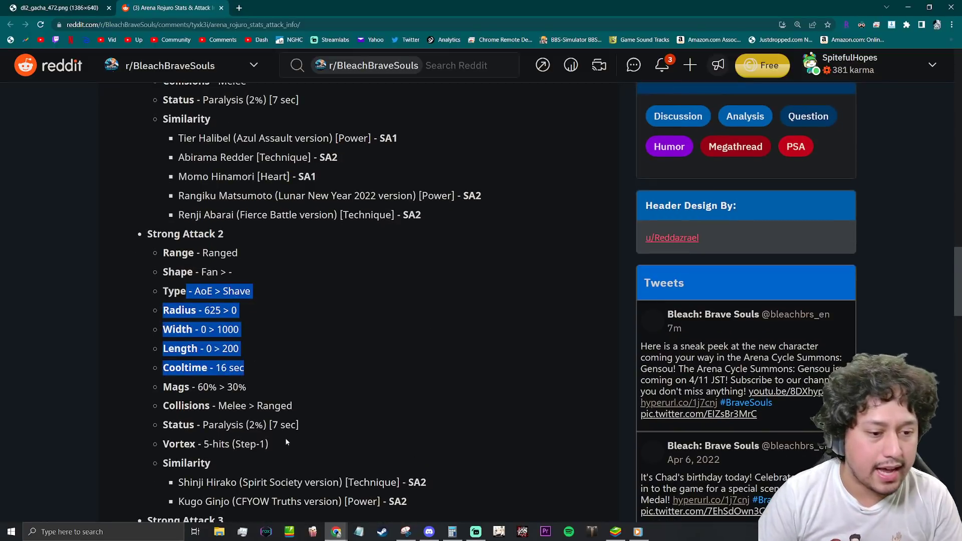
pyautogui.scroll(-3)
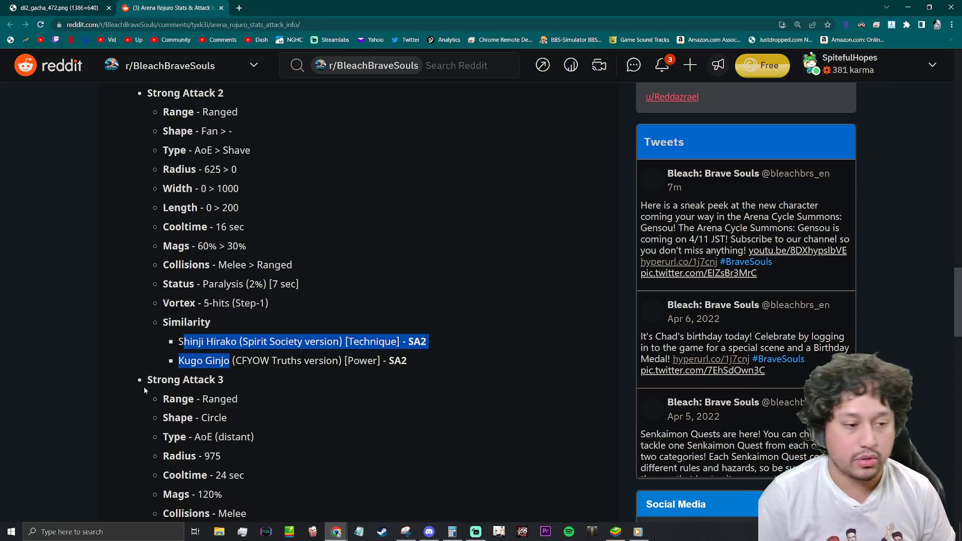
pyautogui.scroll(-3)
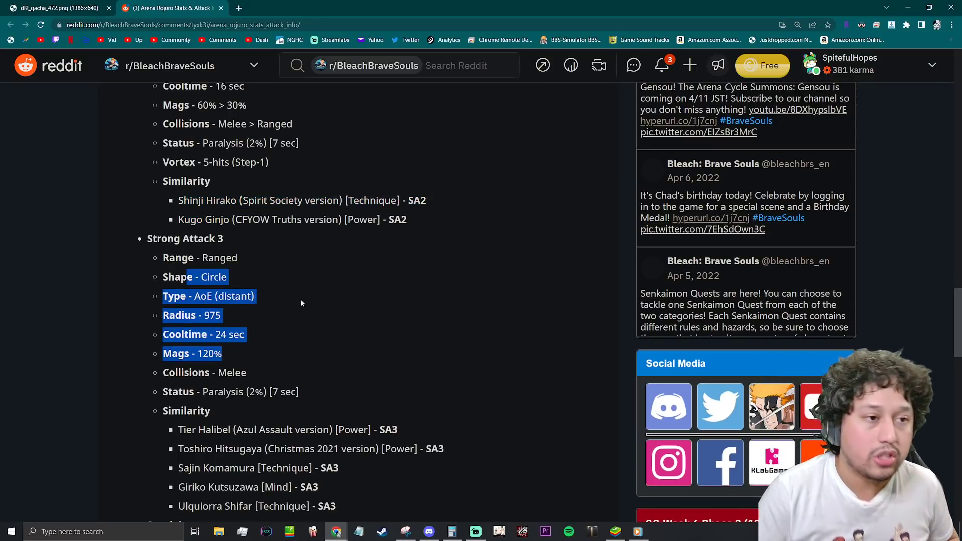
pyautogui.scroll(3)
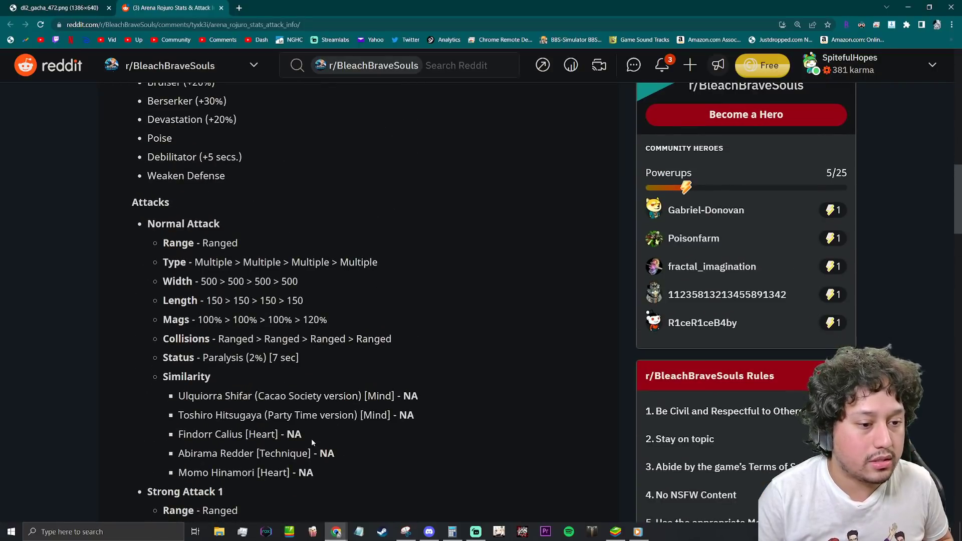
pyautogui.moveTo(246, 381)
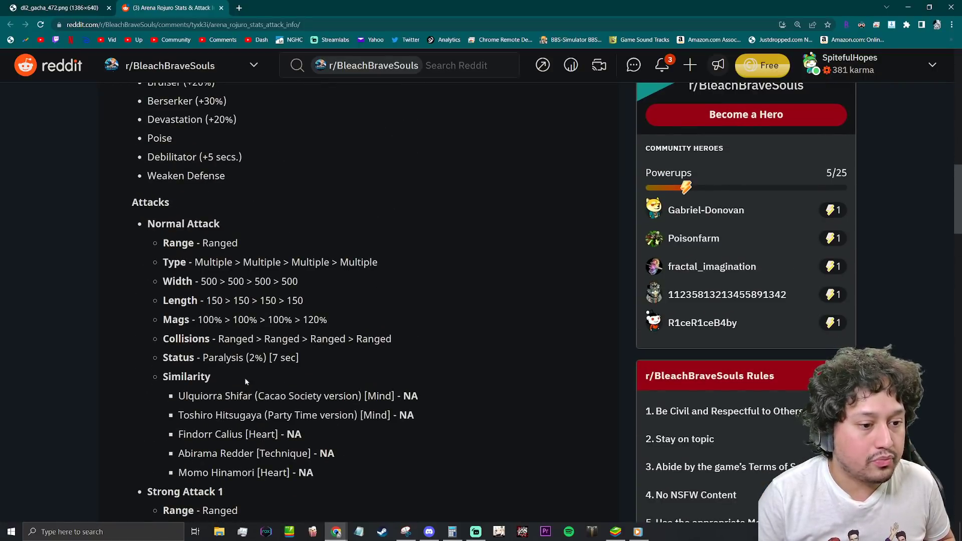
pyautogui.scroll(-3)
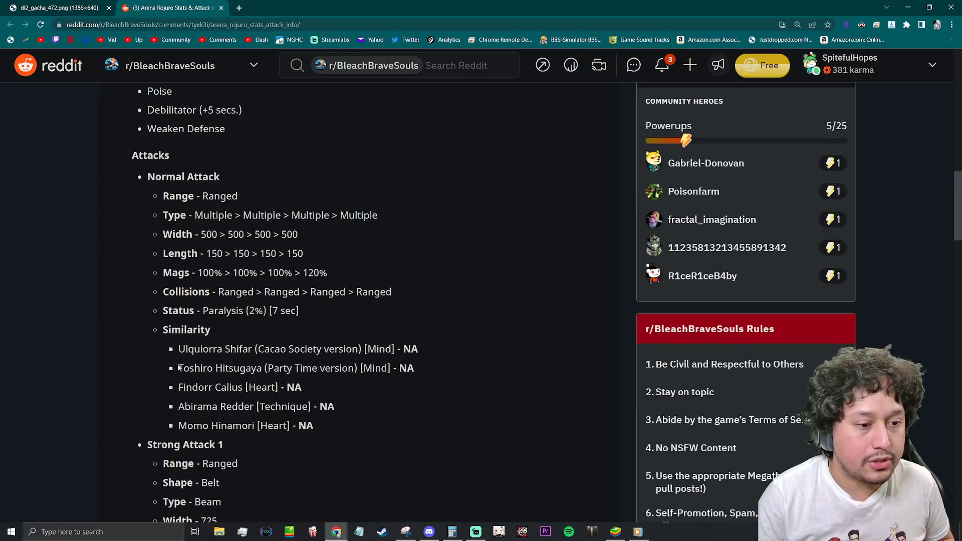
pyautogui.doubleClick(205, 406)
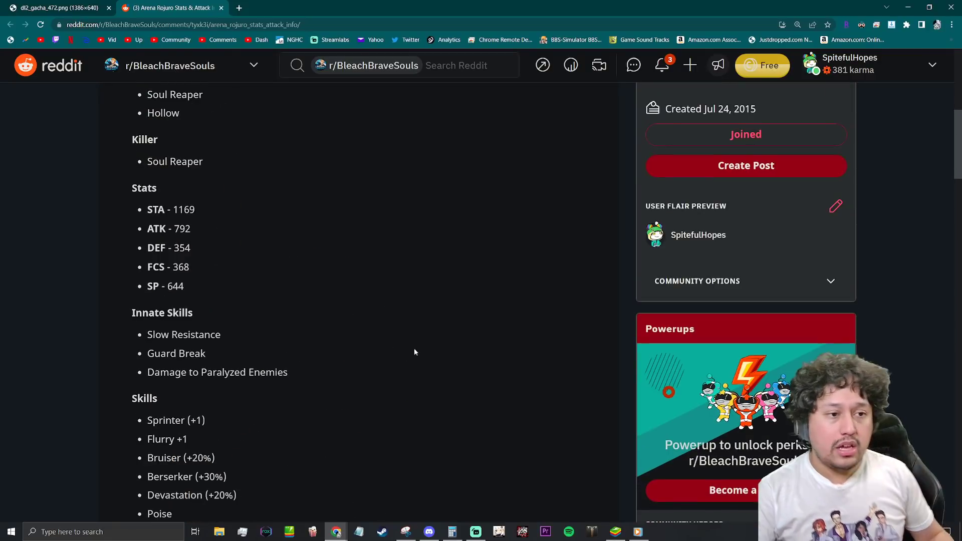
pyautogui.scroll(3)
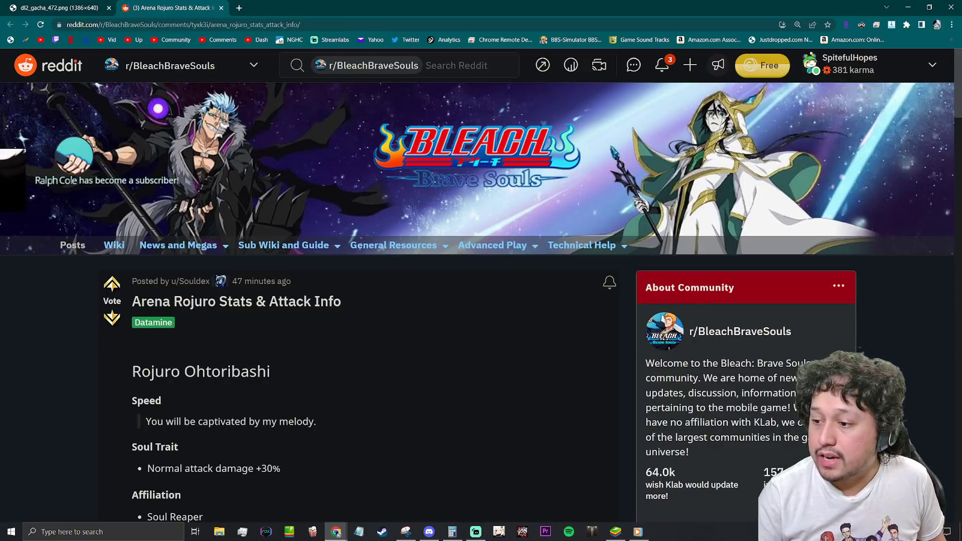
pyautogui.scroll(-3)
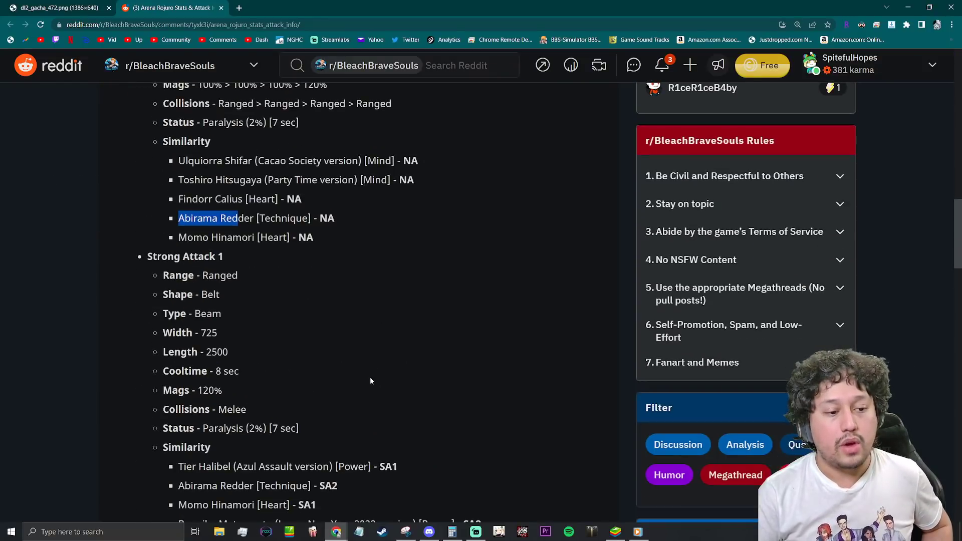
pyautogui.scroll(-3)
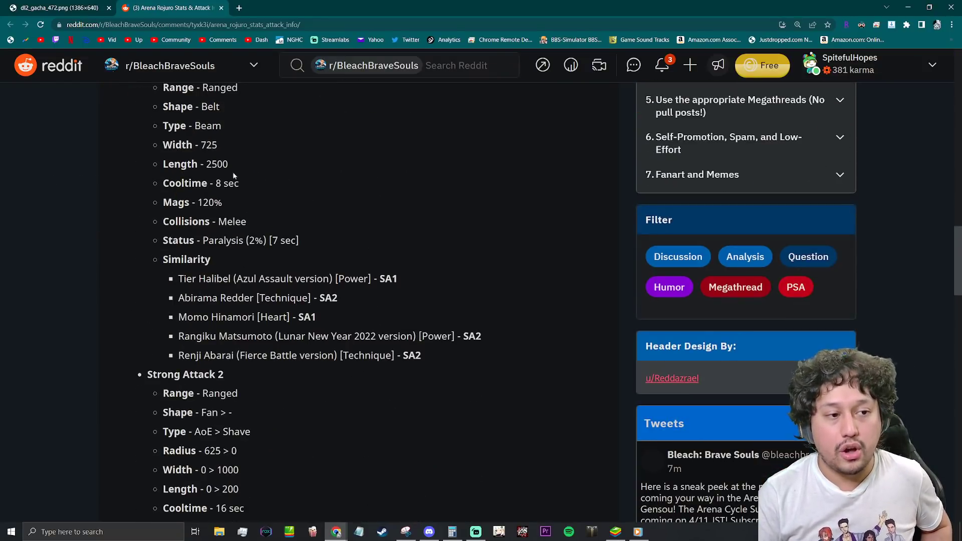
pyautogui.moveTo(240, 270)
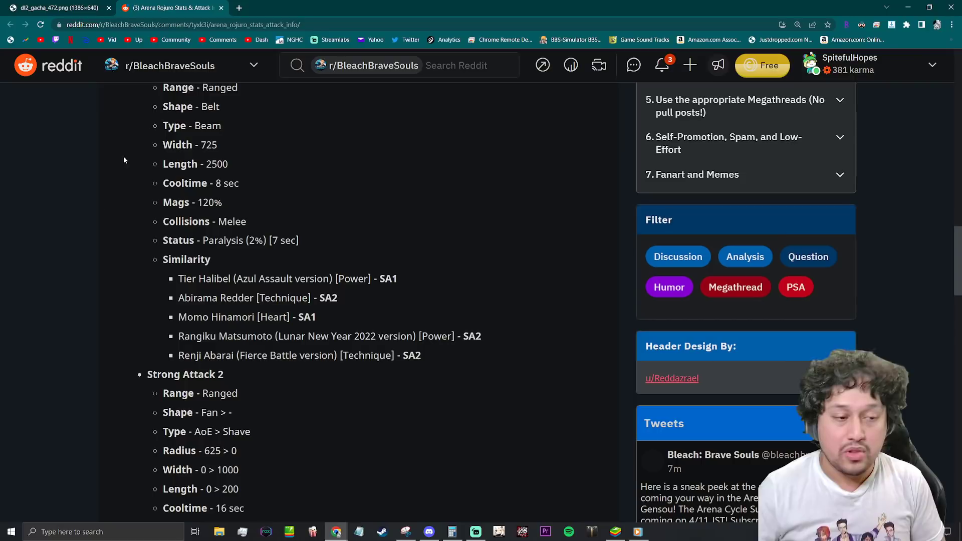
pyautogui.moveTo(329, 417)
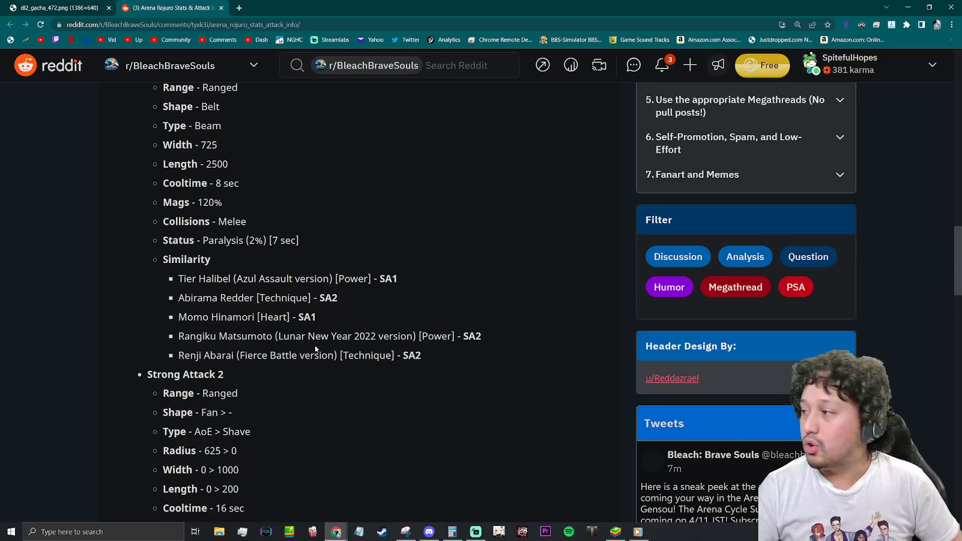
pyautogui.scroll(3)
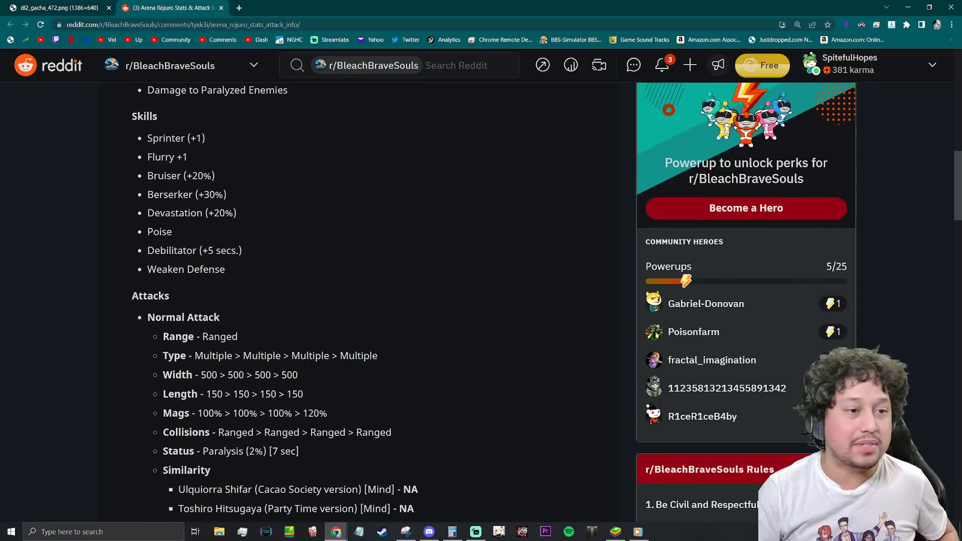
pyautogui.scroll(3)
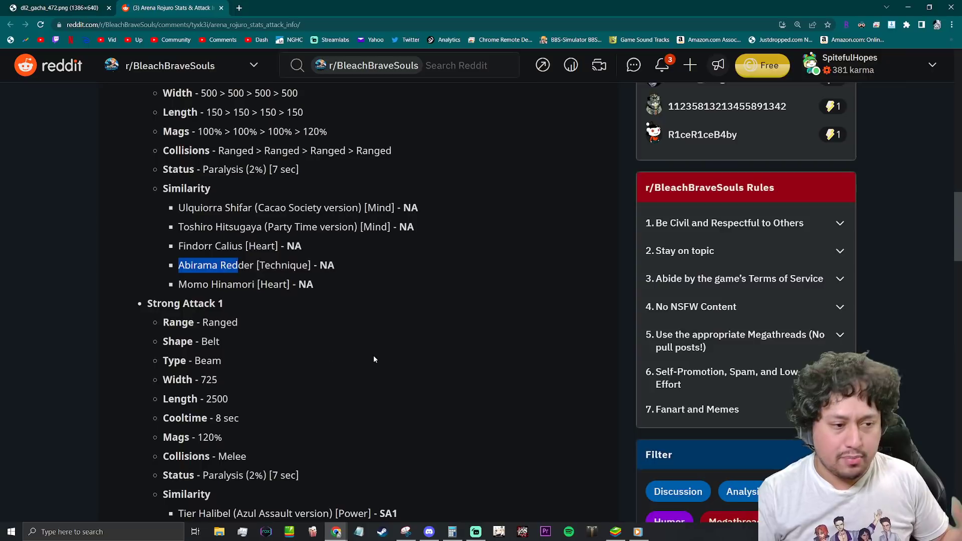
pyautogui.scroll(-3)
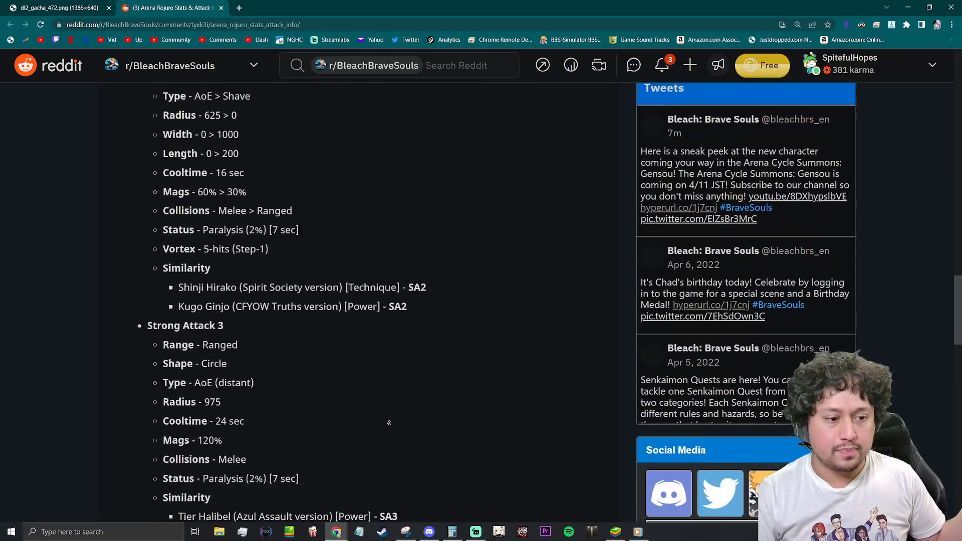
pyautogui.scroll(-3)
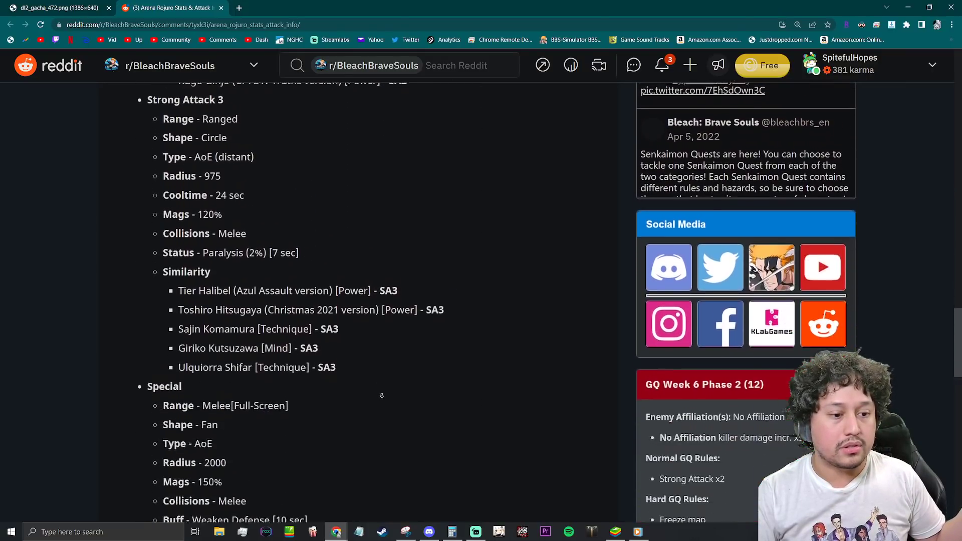
pyautogui.scroll(3)
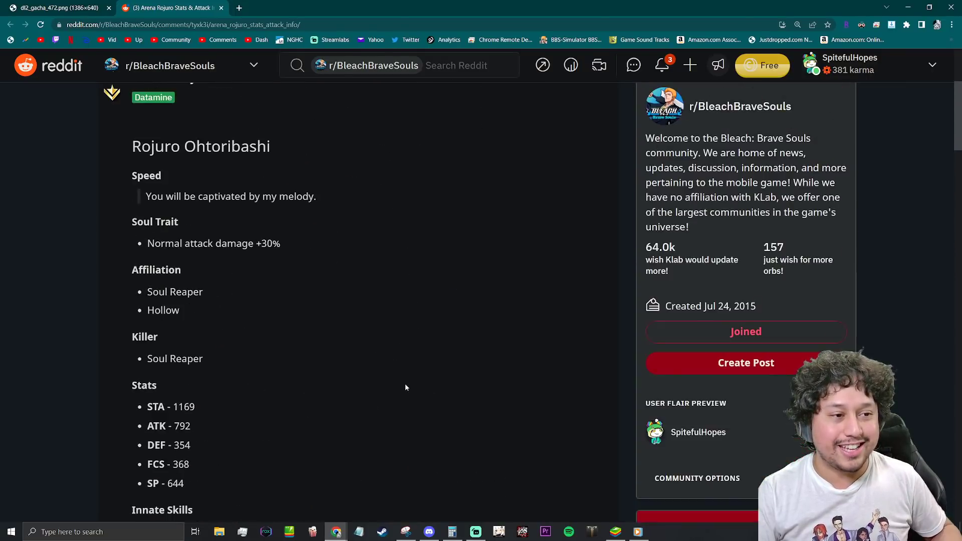
pyautogui.scroll(-3)
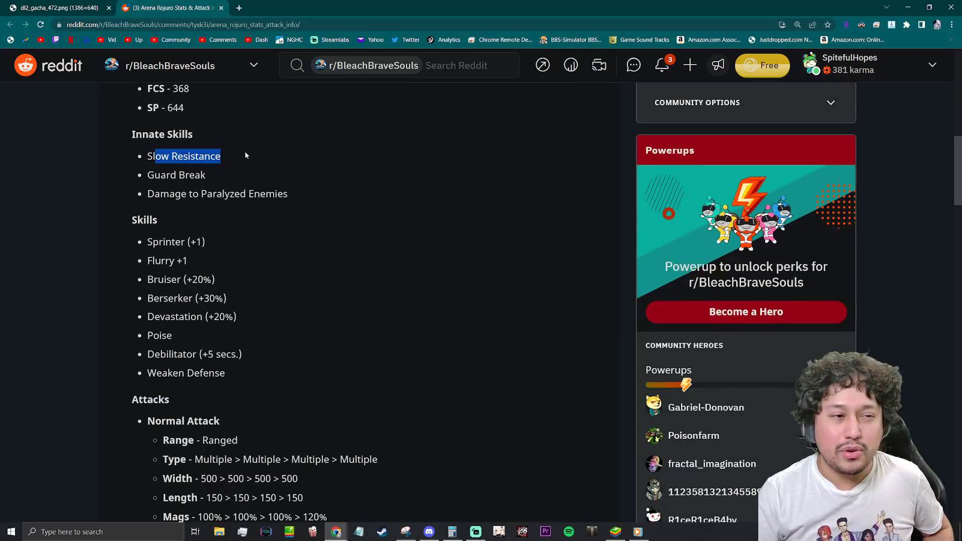
pyautogui.moveTo(232, 167)
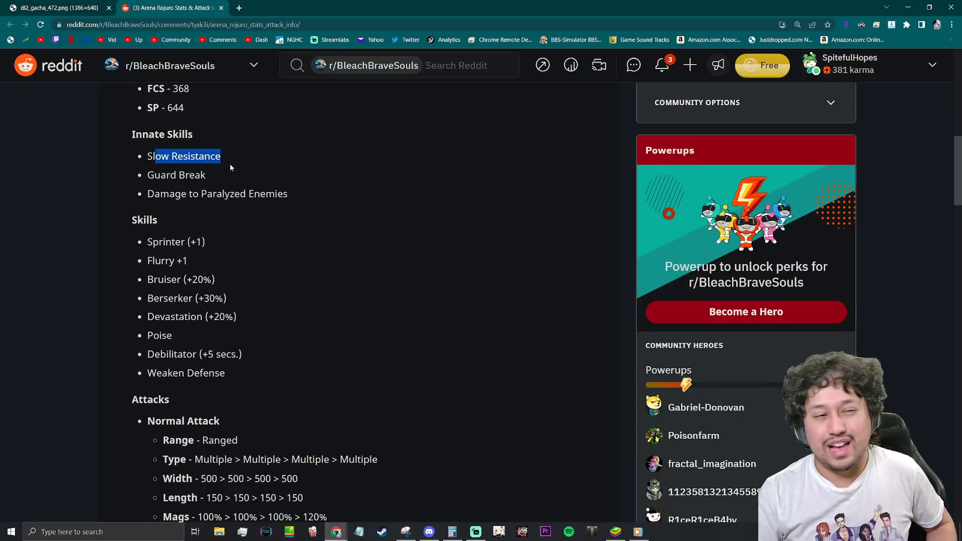